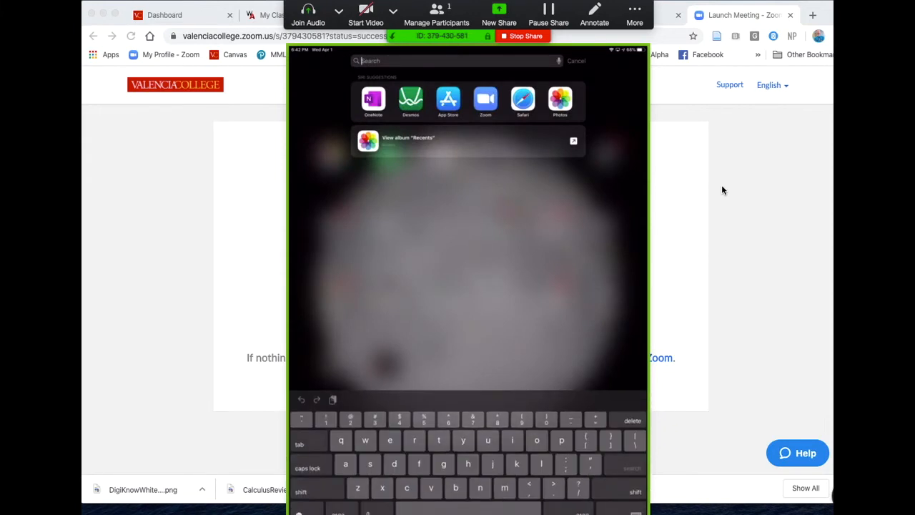
- Search Spotlight for "one" and launch OneNote from the result
type("o")
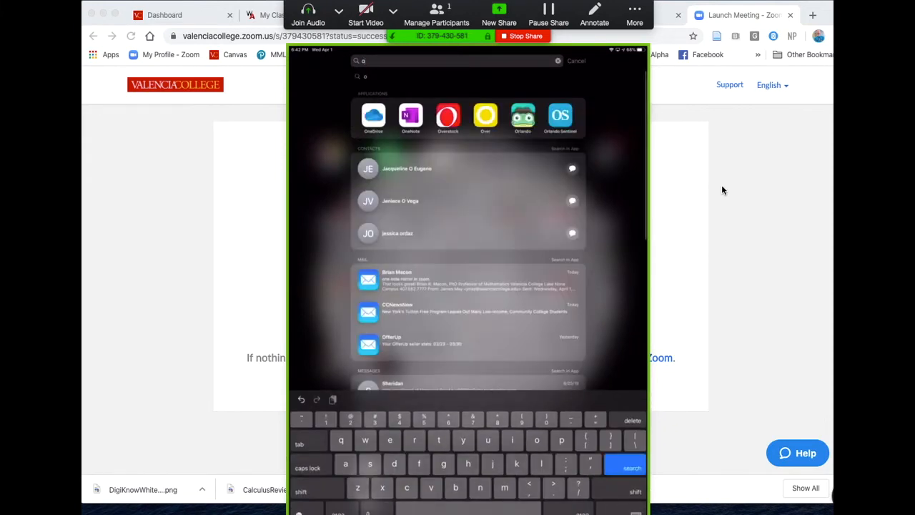
type("ne")
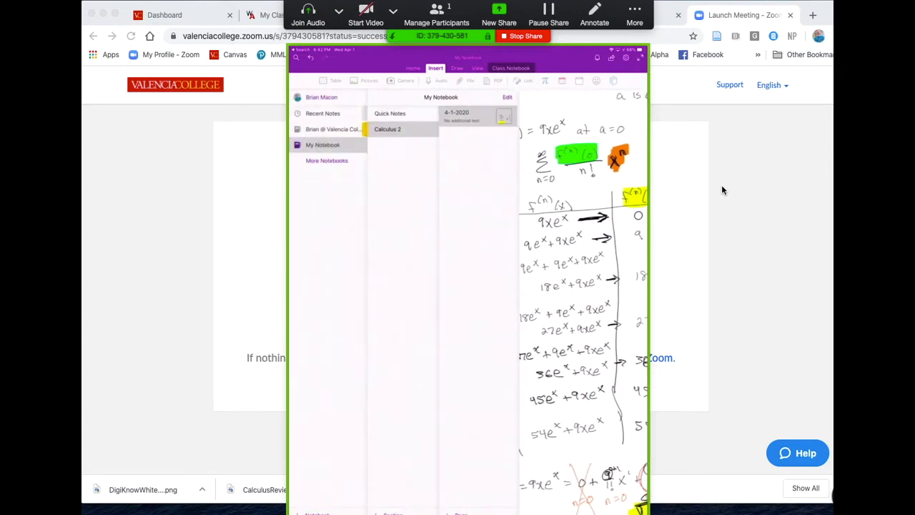
- Create a new page titled "Title" in the Calculus 2 section and bring up the Draw tools
left_click(386, 129)
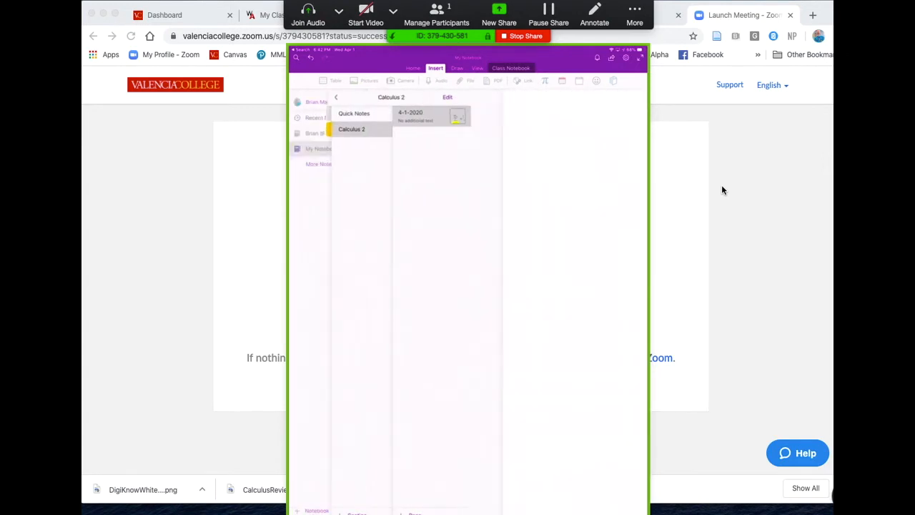
left_click(352, 128)
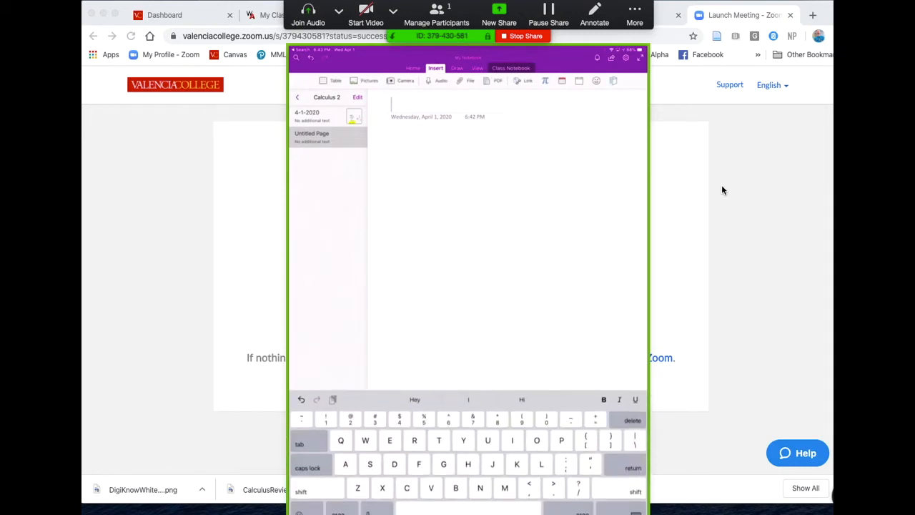
type("Title")
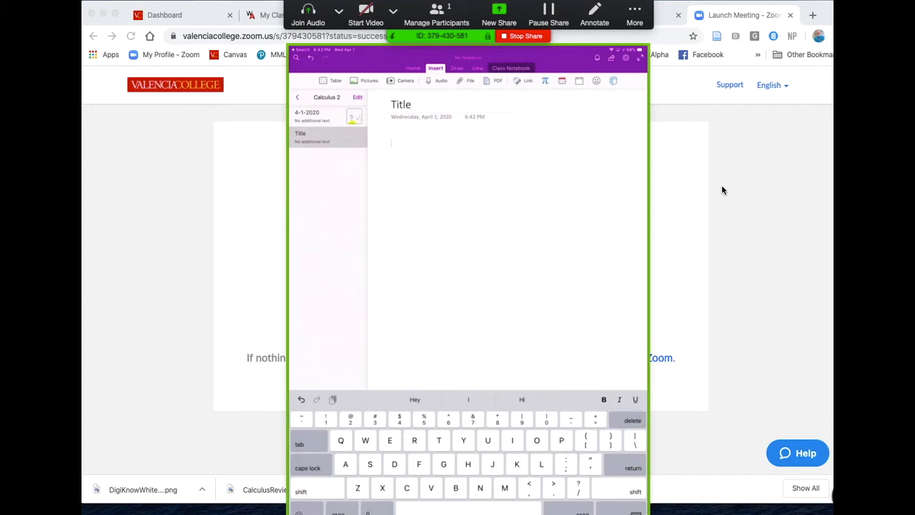
left_click(457, 68)
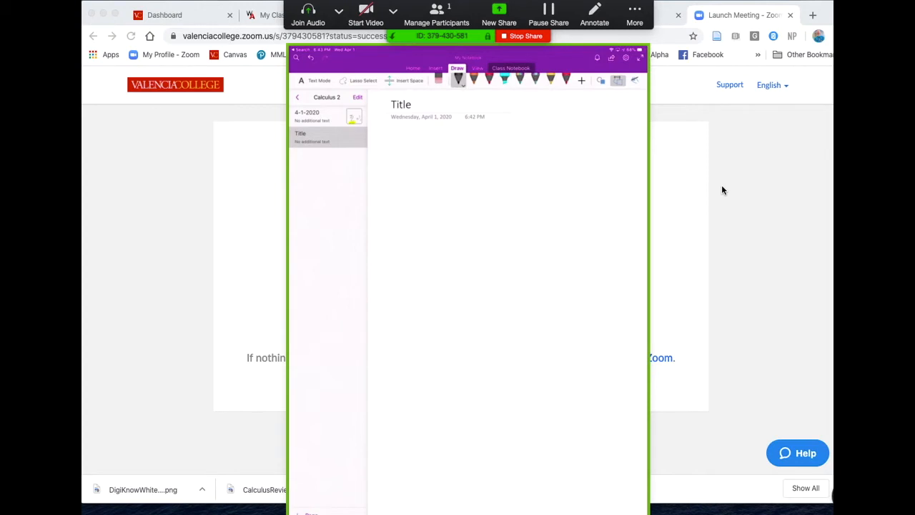
- Select a pen, try a thicker line, return to the thinner one and browse more ink colours
left_click(457, 78)
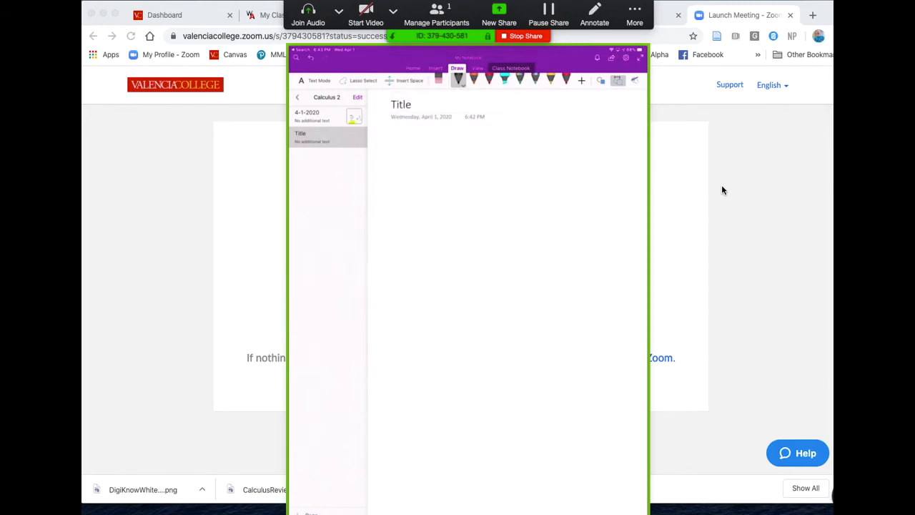
left_click(475, 80)
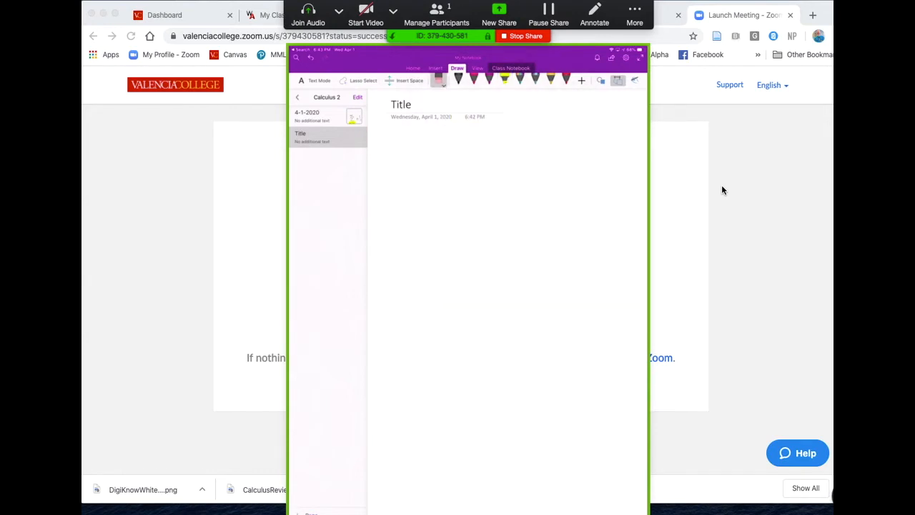
left_click(457, 78)
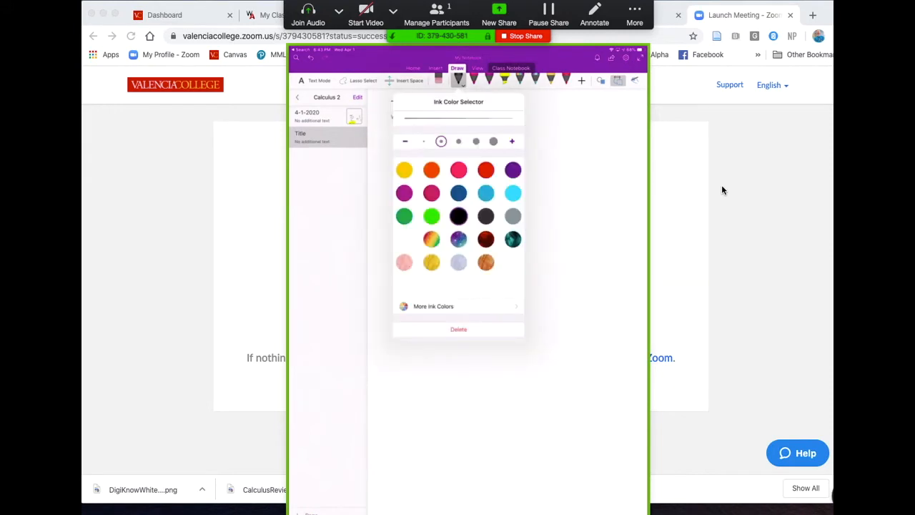
left_click(476, 142)
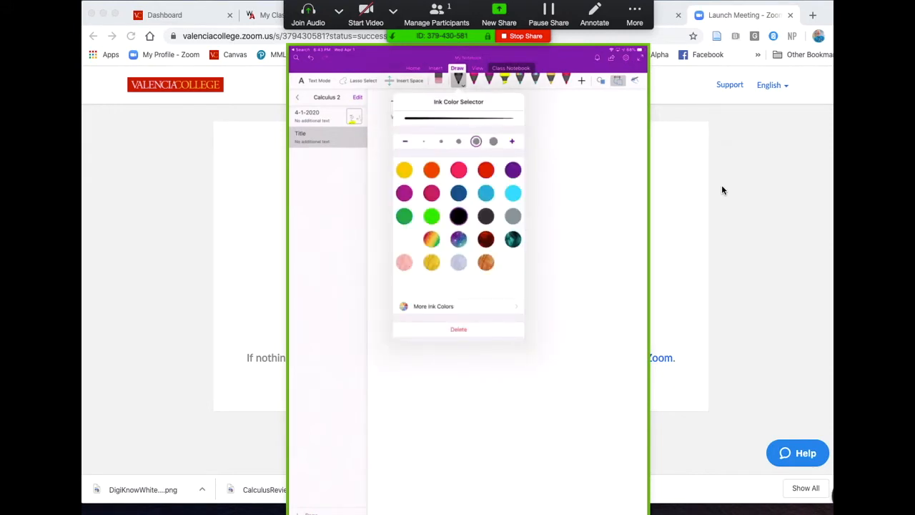
left_click(441, 141)
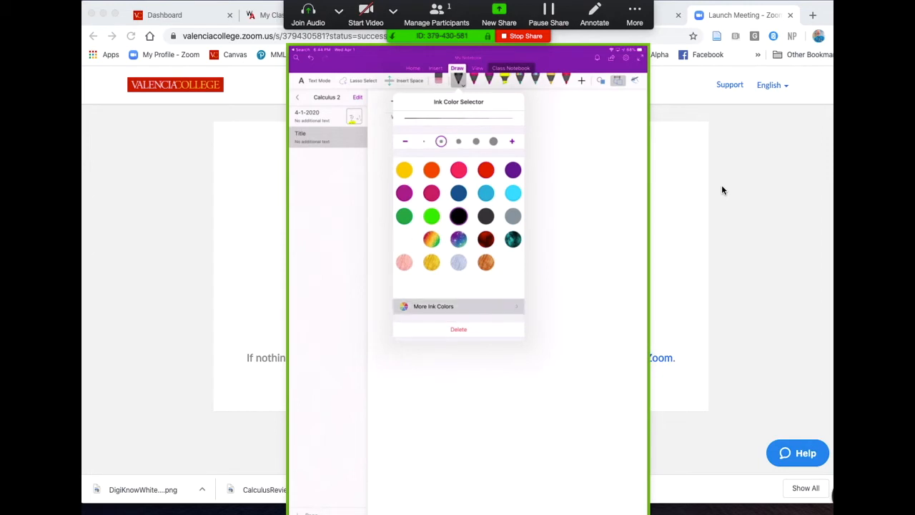
left_click(433, 305)
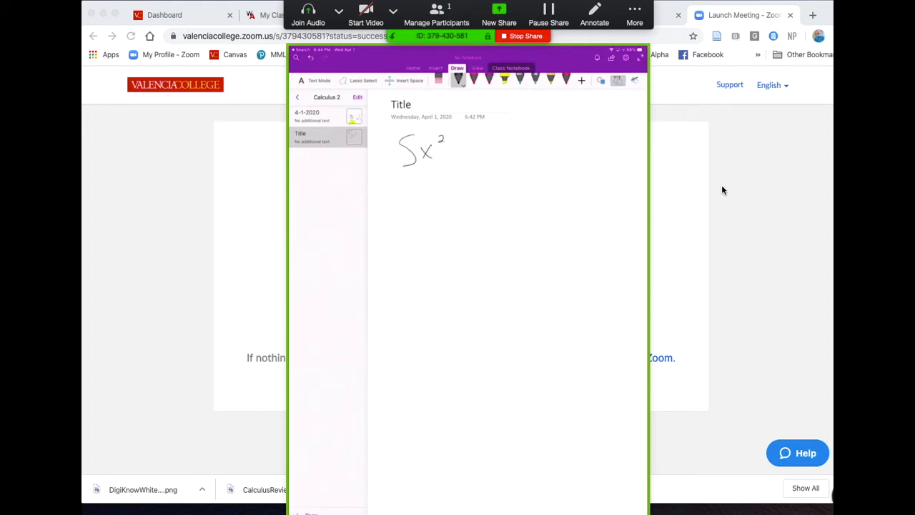
- Handwrite dx = ⅓x³ + C after x² to complete the integral, touching it up with another pen
left_click_drag(446, 143, 486, 154)
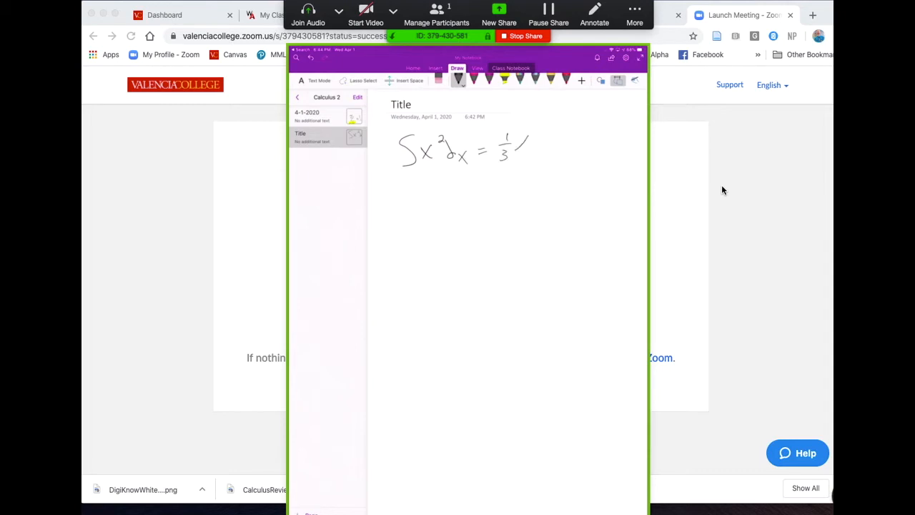
left_click_drag(512, 150, 569, 145)
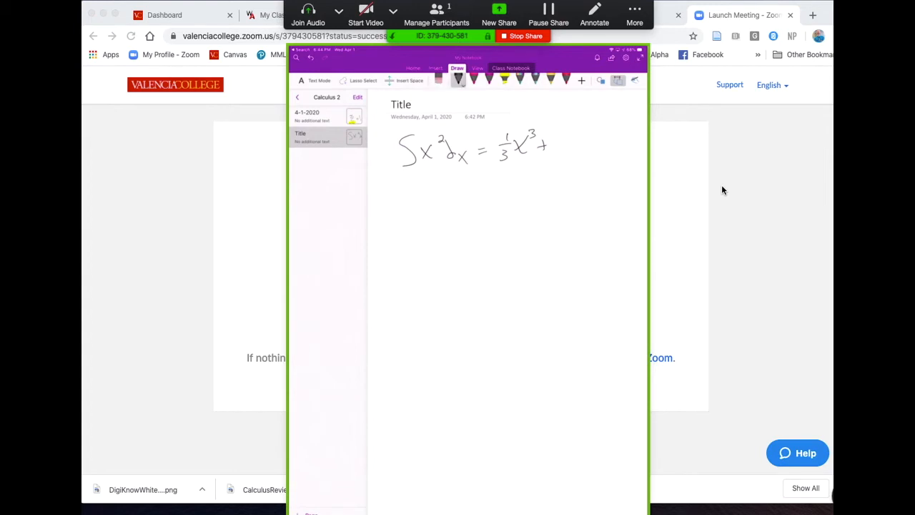
left_click_drag(557, 140, 564, 154)
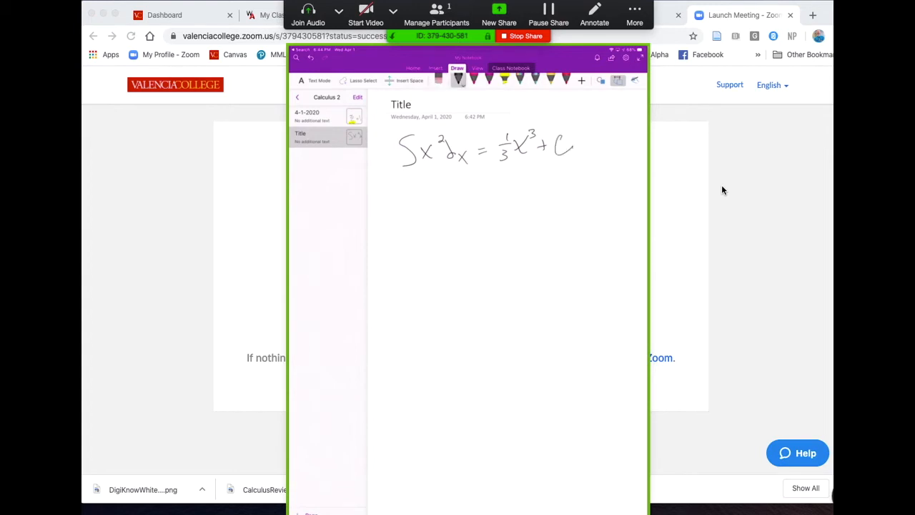
left_click(505, 80)
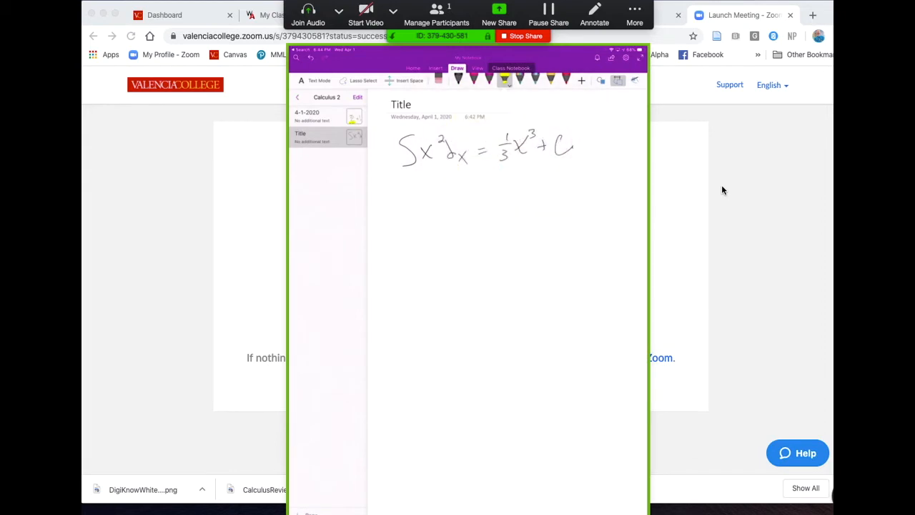
left_click_drag(500, 145, 531, 154)
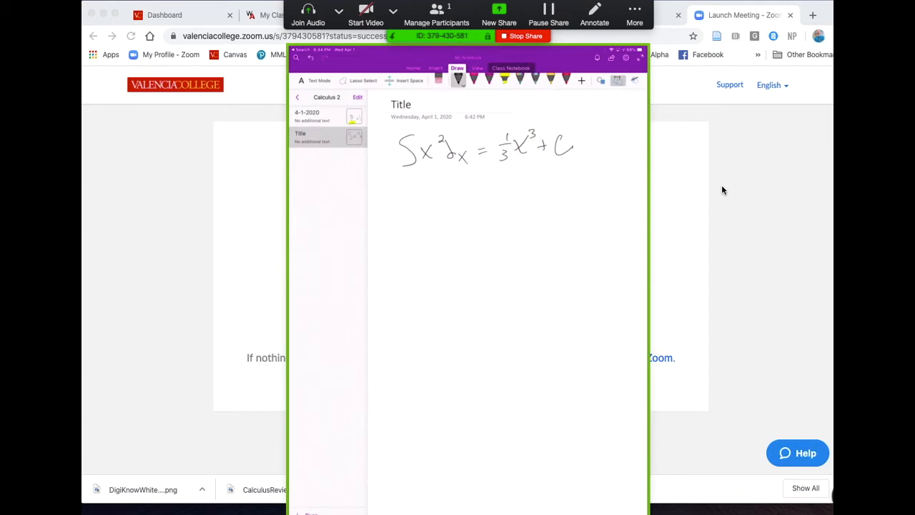
- Draw a rectangle and a plus-shaped cross below the equation with the pen
left_click(600, 80)
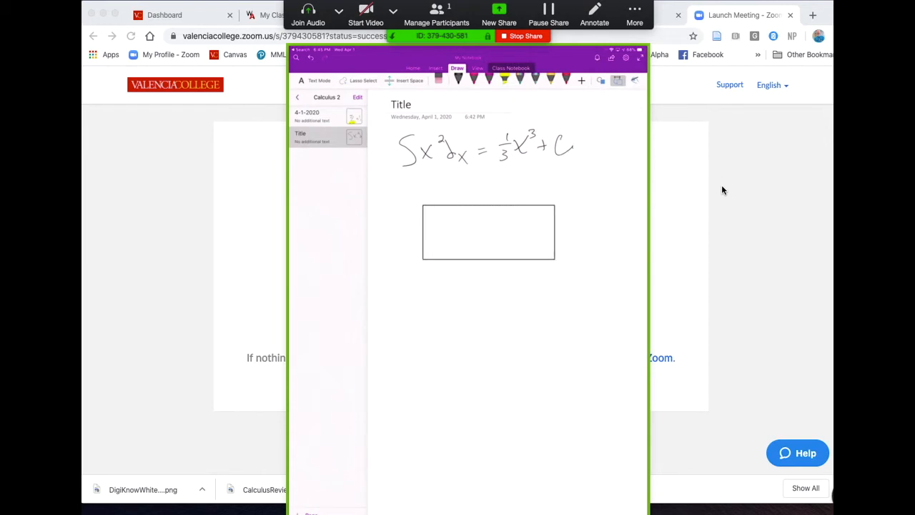
left_click(457, 80)
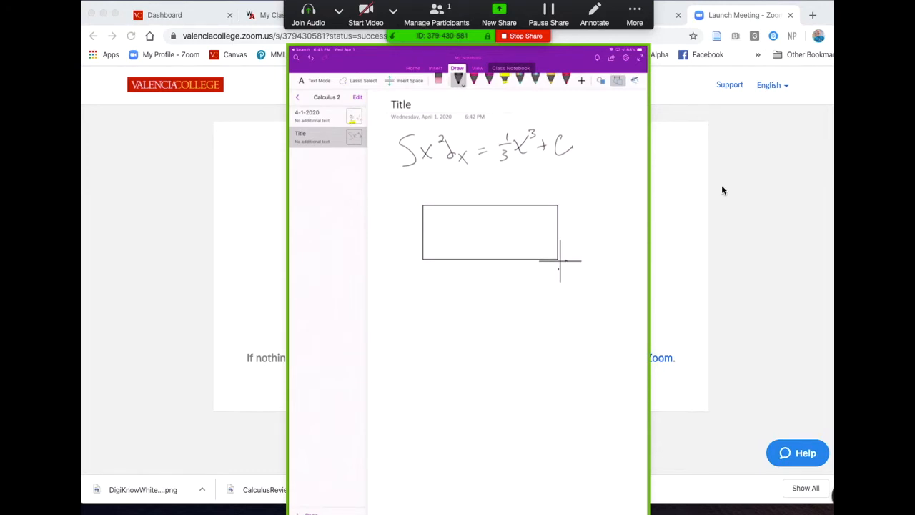
left_click(363, 81)
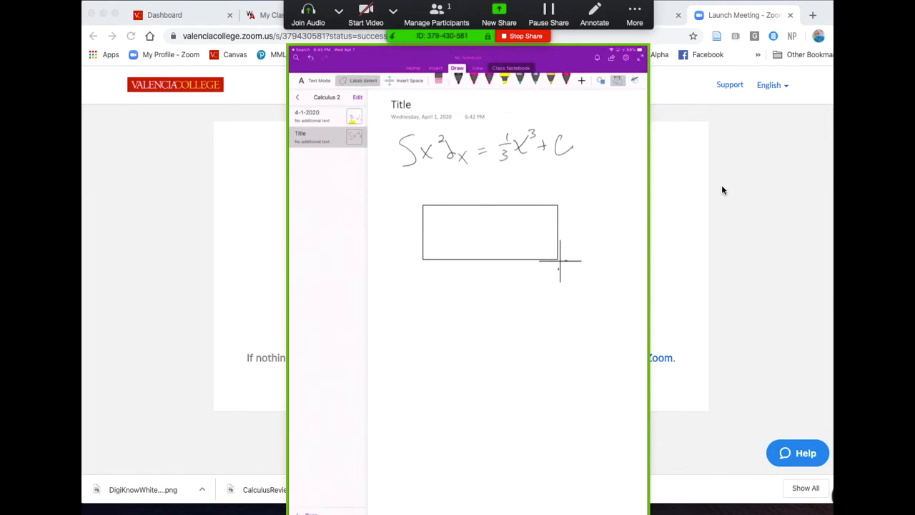
left_click_drag(421, 195, 401, 188)
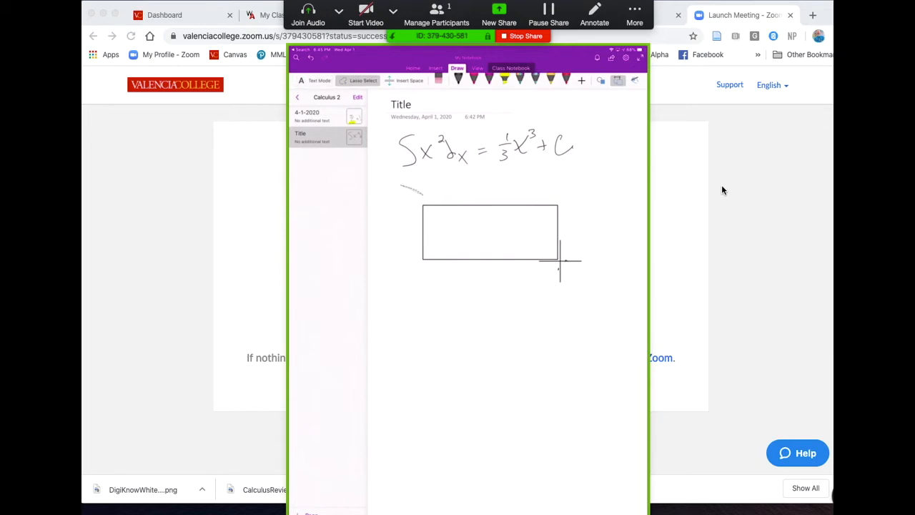
- Lasso-select the handwritten equation and move it down just above the rectangle
left_click(560, 260)
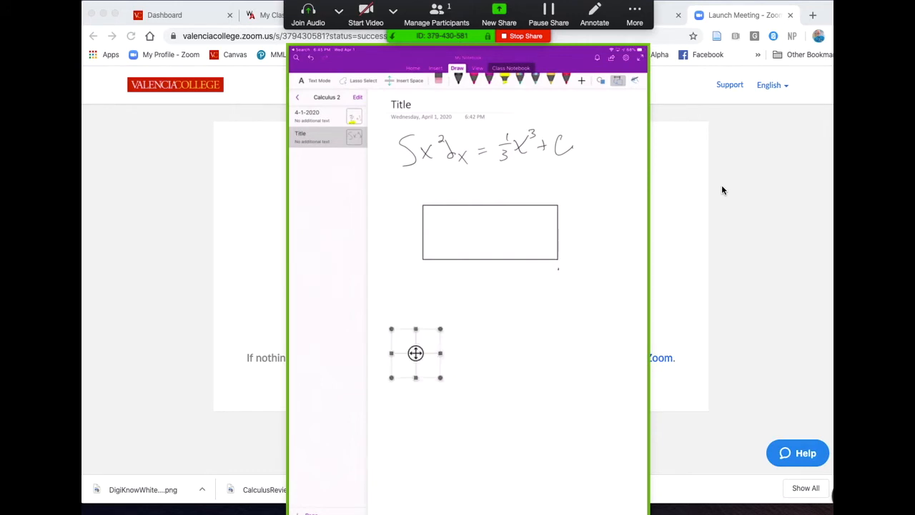
left_click_drag(414, 351, 557, 283)
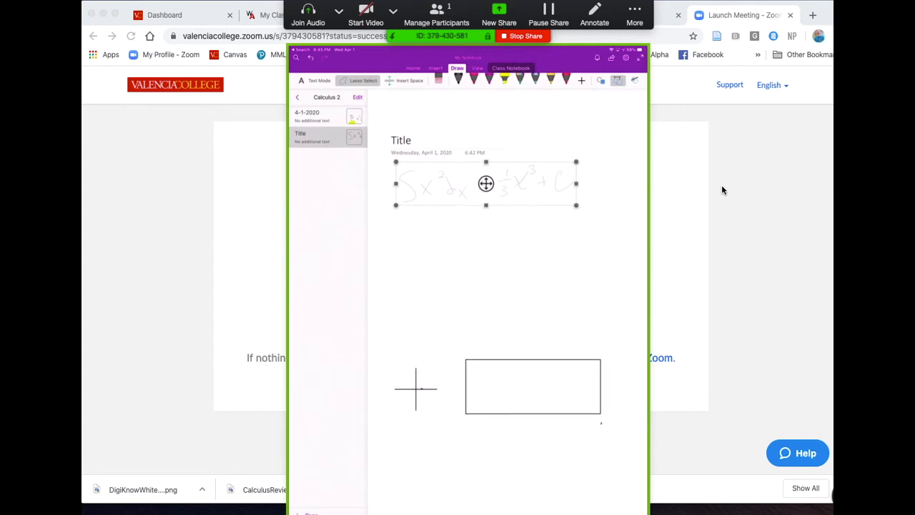
left_click_drag(486, 183, 480, 255)
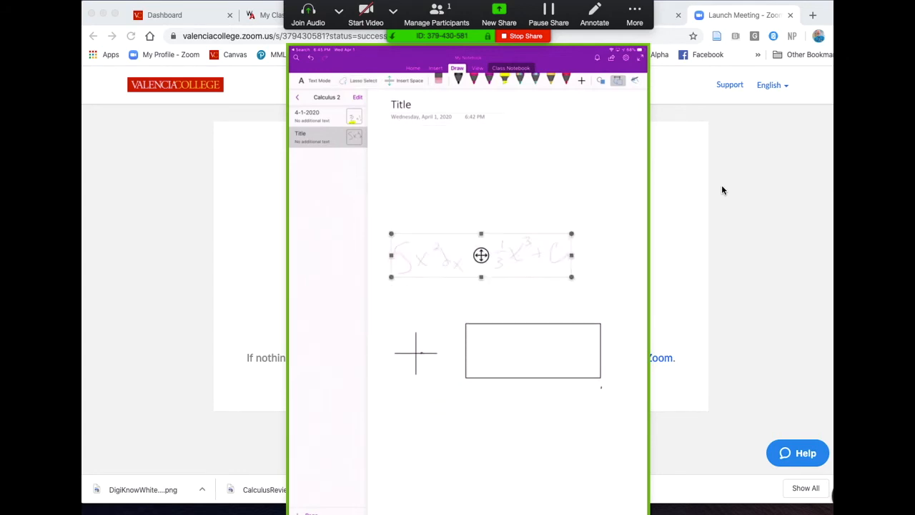
left_click(363, 80)
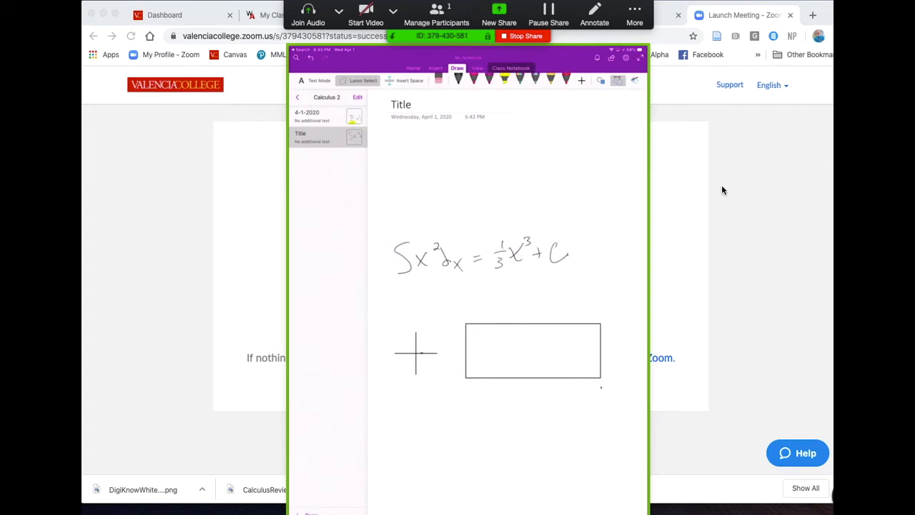
- Insert a photo of handwritten math notes from Recents above the rectangle and cross
left_click(435, 69)
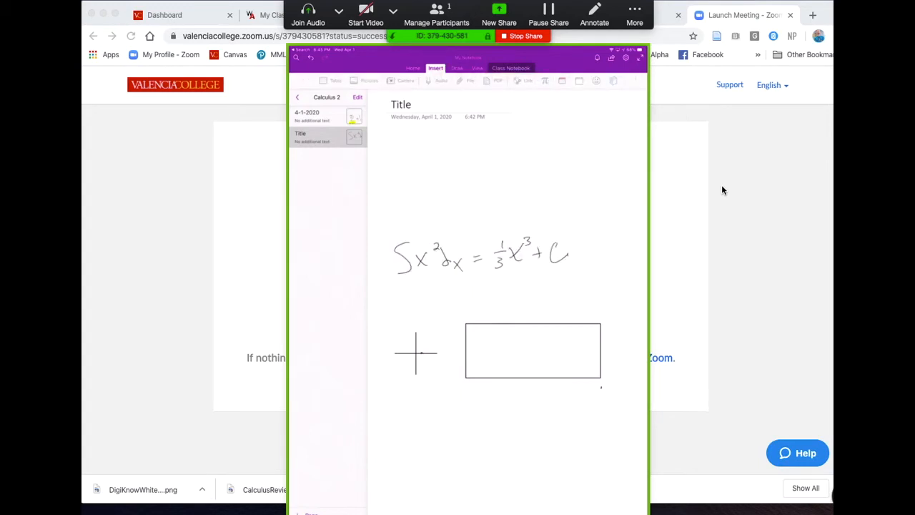
left_click(397, 146)
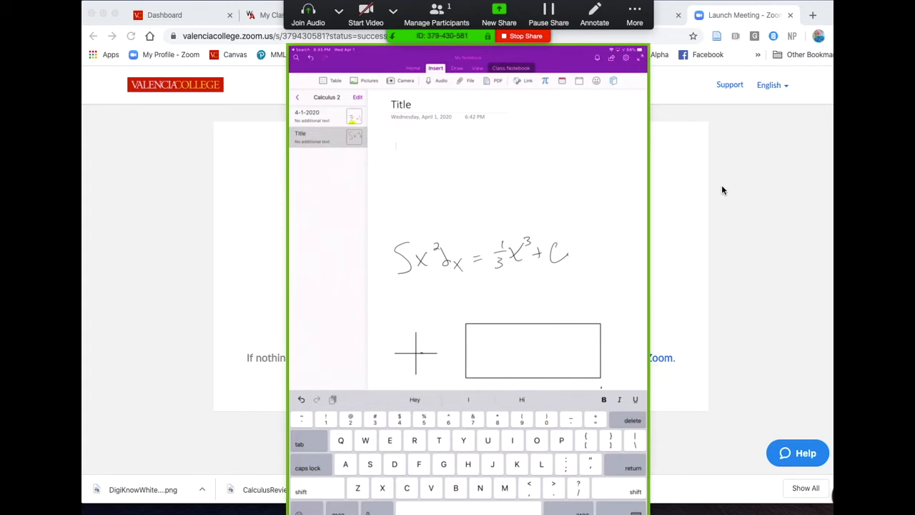
left_click(369, 80)
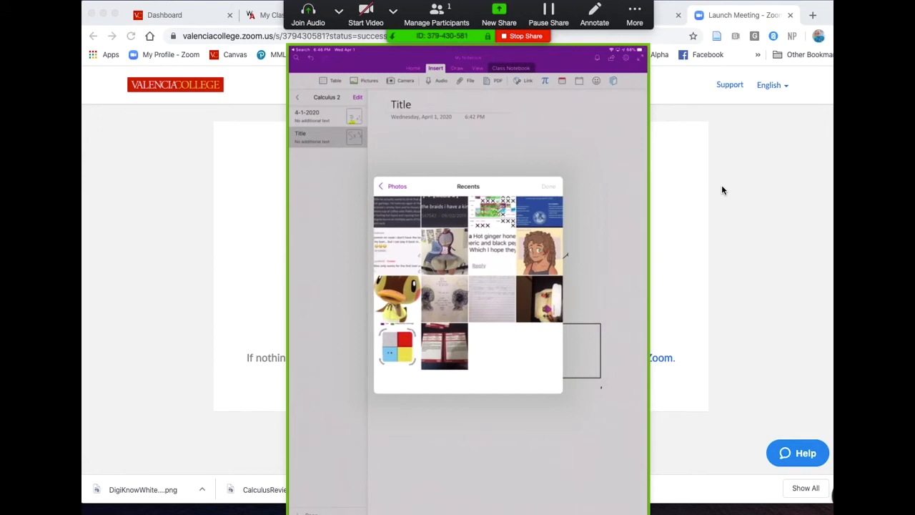
left_click(491, 296)
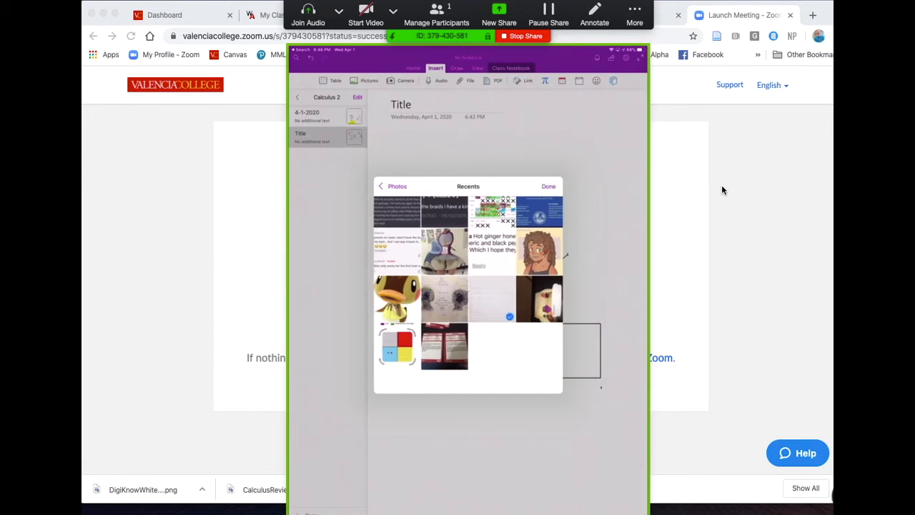
left_click(549, 186)
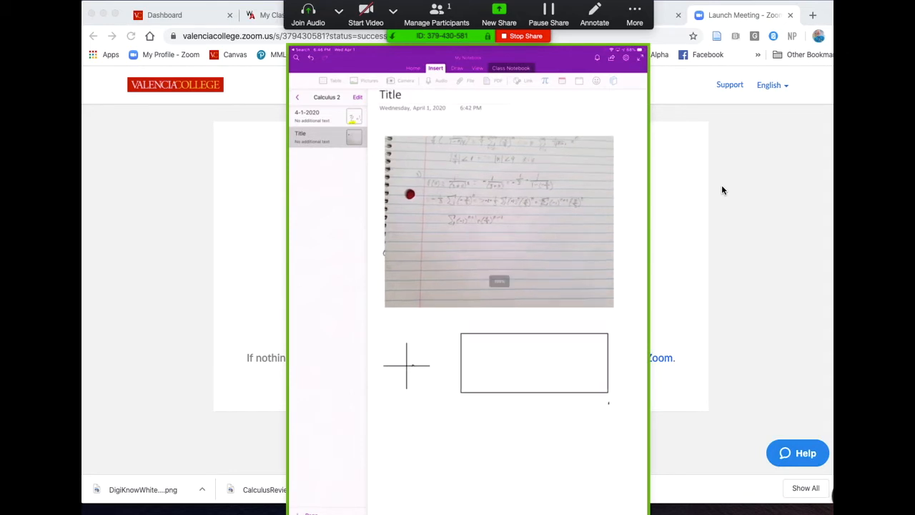
scroll("down", 3)
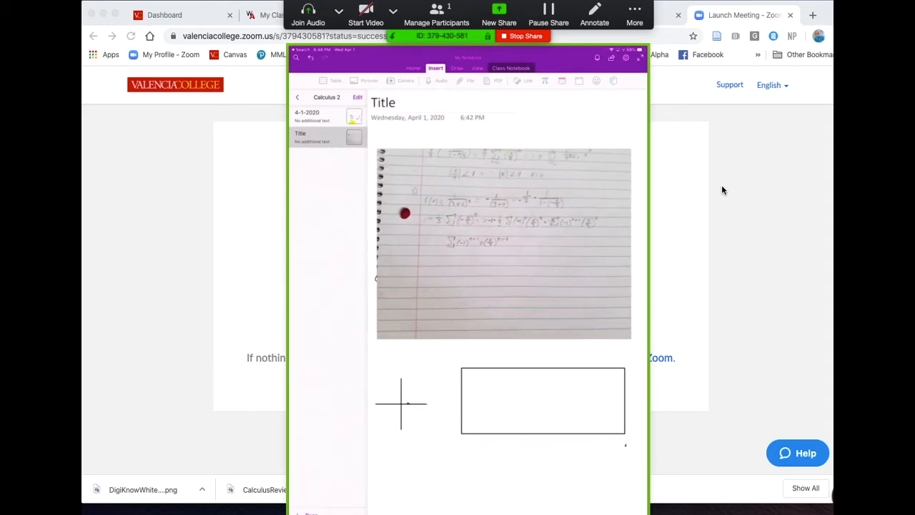
- Circle a term in the notes photo with ink and mark it with an arrow
left_click(457, 69)
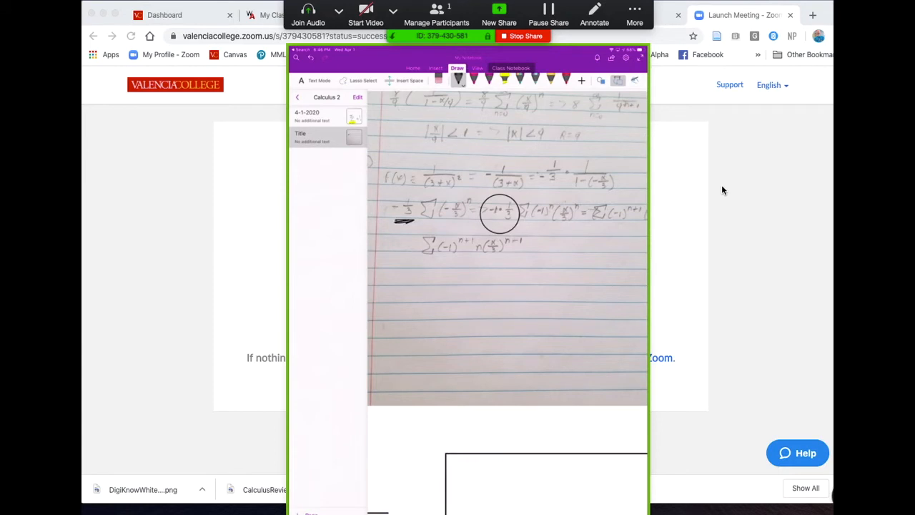
left_click_drag(397, 226, 474, 227)
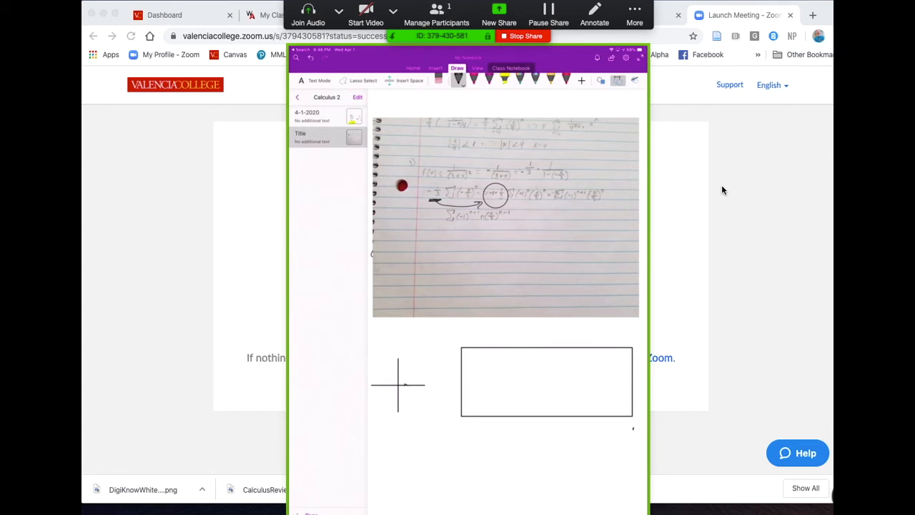
- Capture the graphing worksheet with the camera and place it below the rectangle
left_click(434, 69)
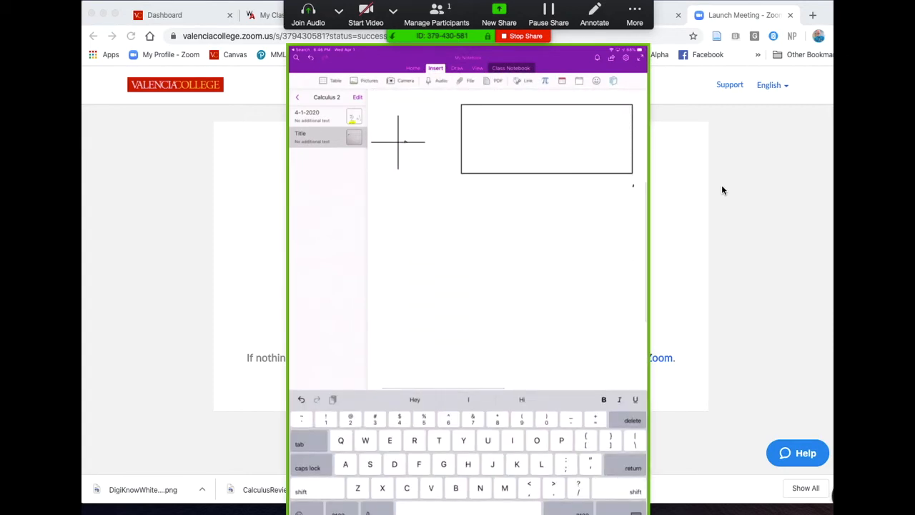
left_click(406, 80)
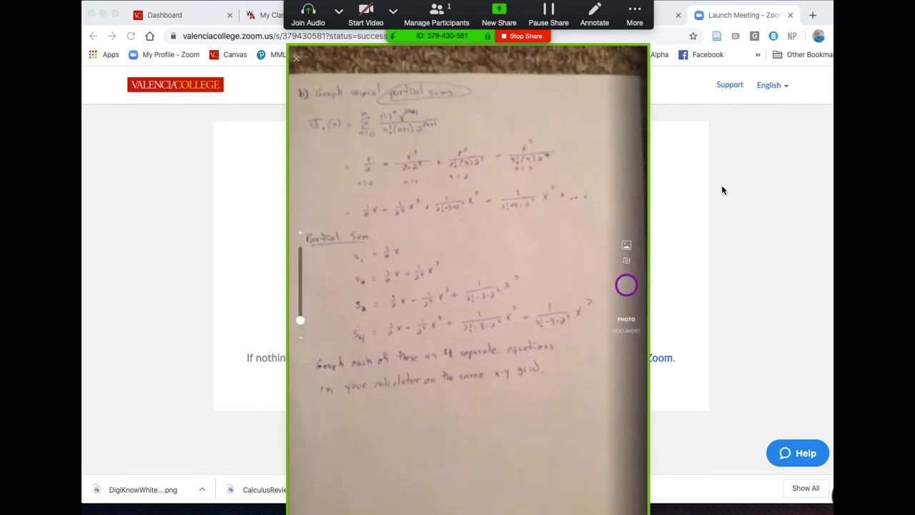
left_click(626, 284)
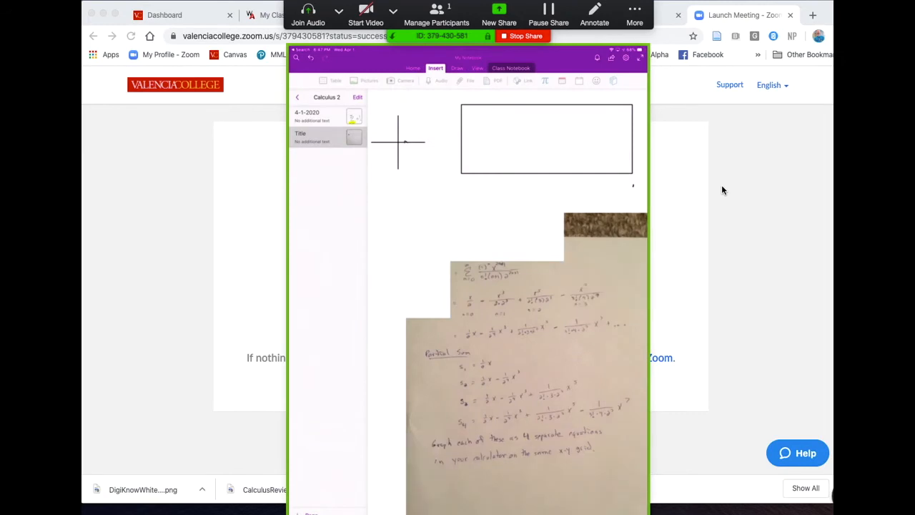
scroll("down", 3)
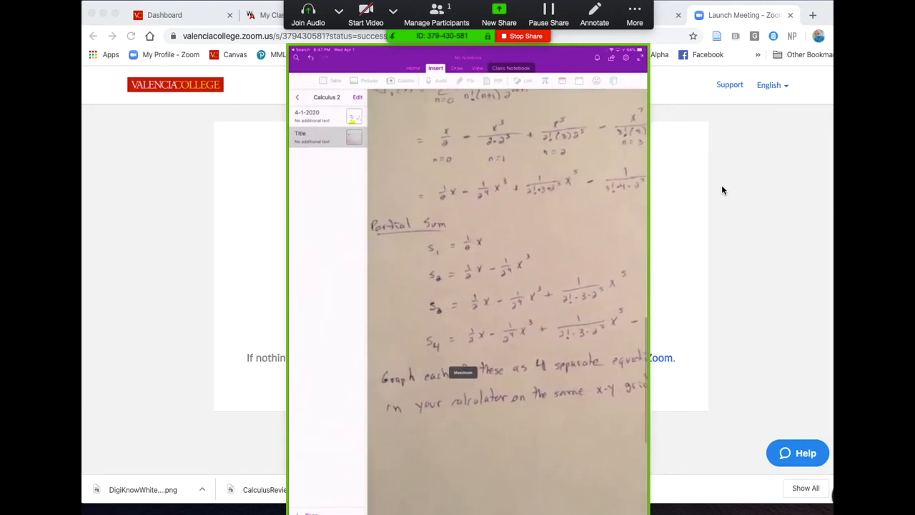
left_click(456, 69)
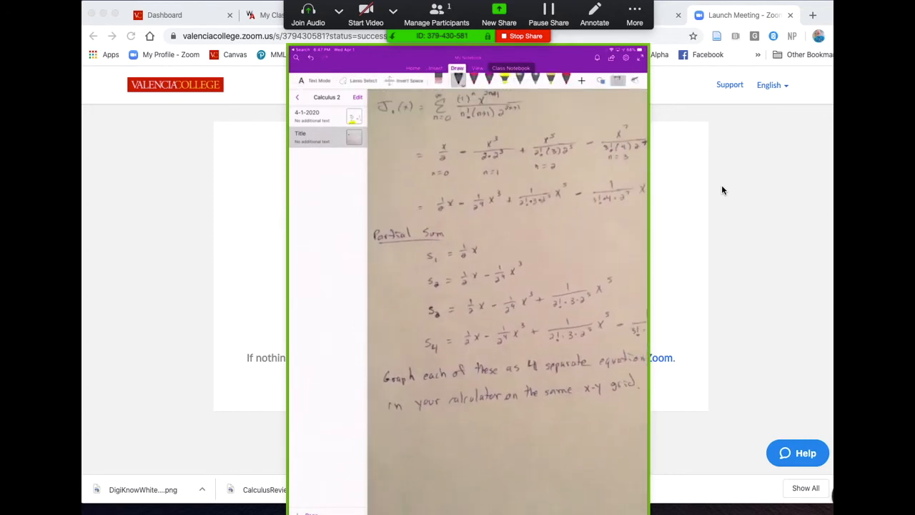
- Highlight the first partial sum line of the worksheet photo in yellow
left_click_drag(418, 255, 493, 250)
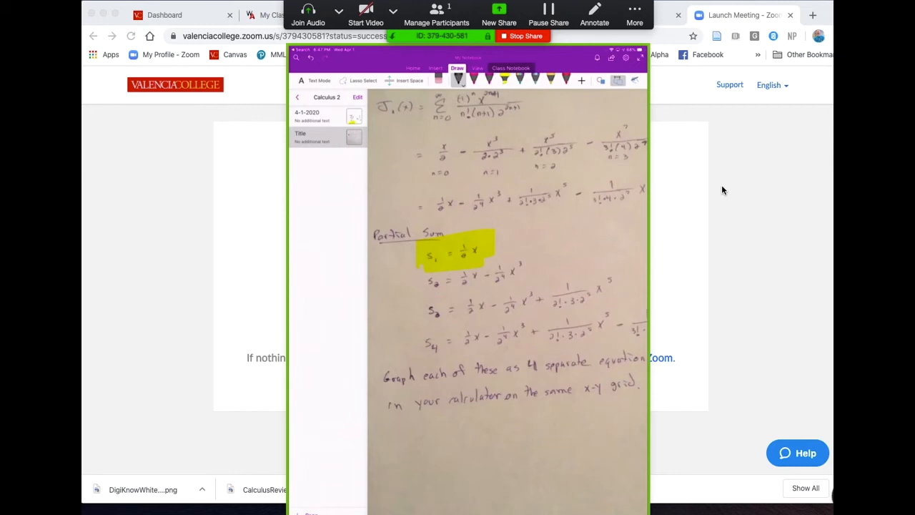
left_click(435, 69)
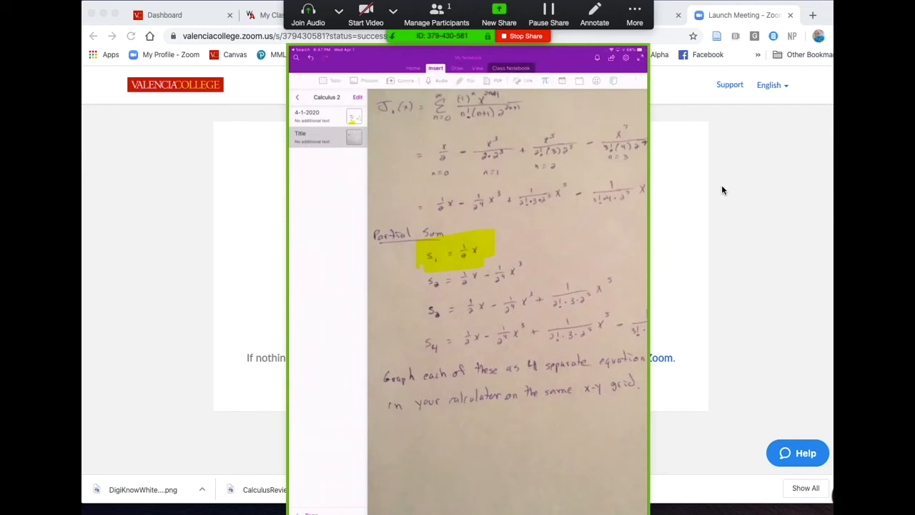
scroll("down", 3)
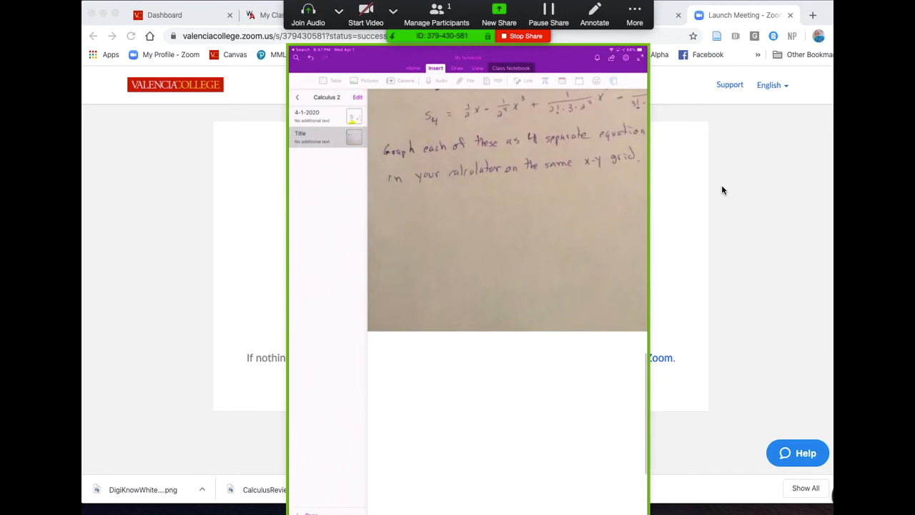
left_click(486, 357)
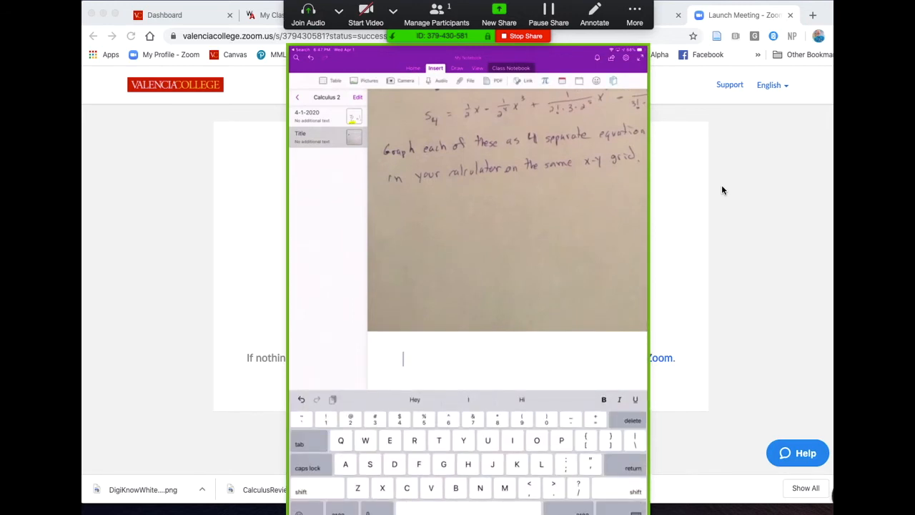
- Open the Insert File browser below the photo twice and cancel without attaching
left_click(469, 80)
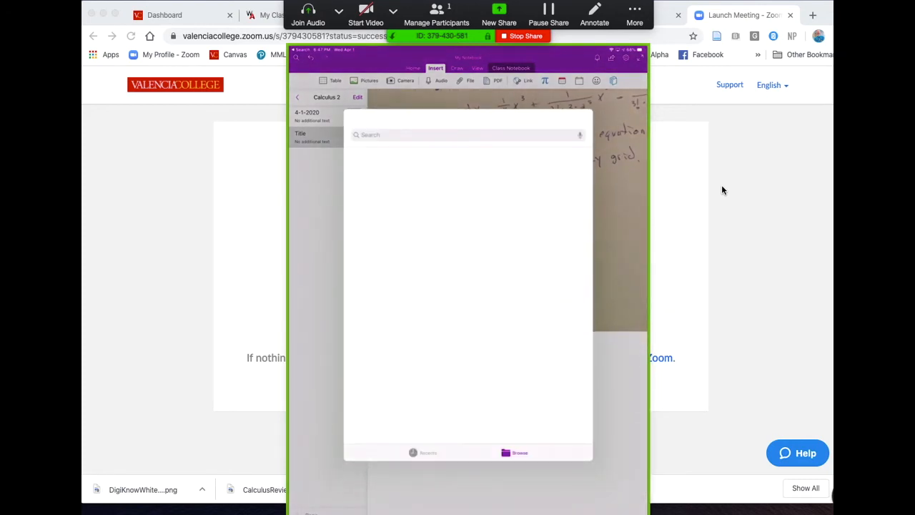
left_click(513, 452)
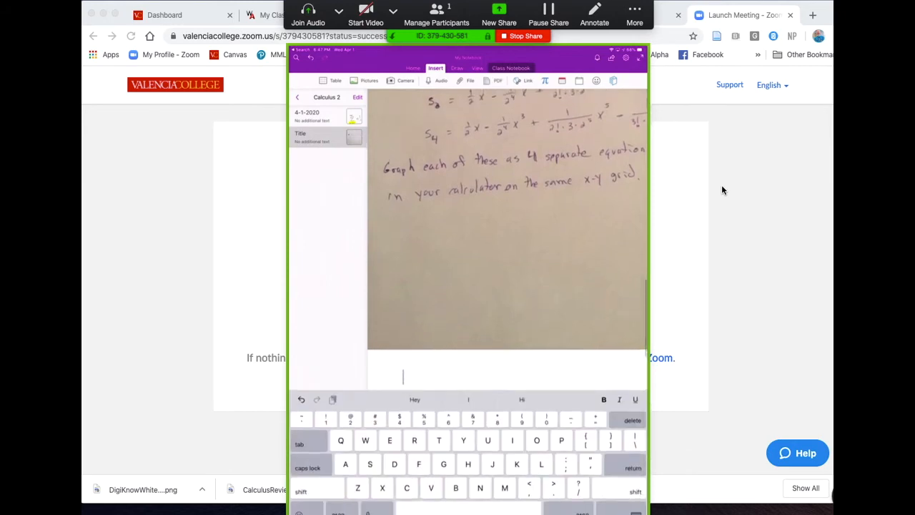
left_click(470, 80)
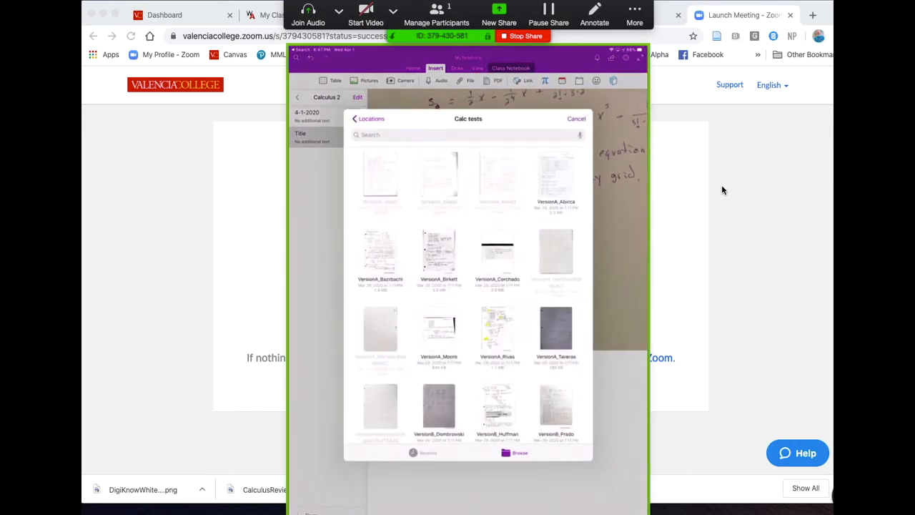
left_click(520, 451)
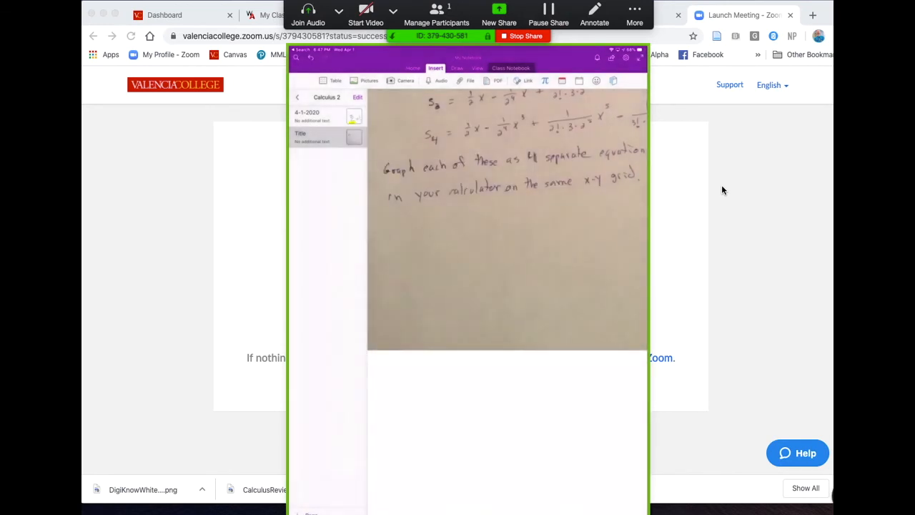
scroll("down", 3)
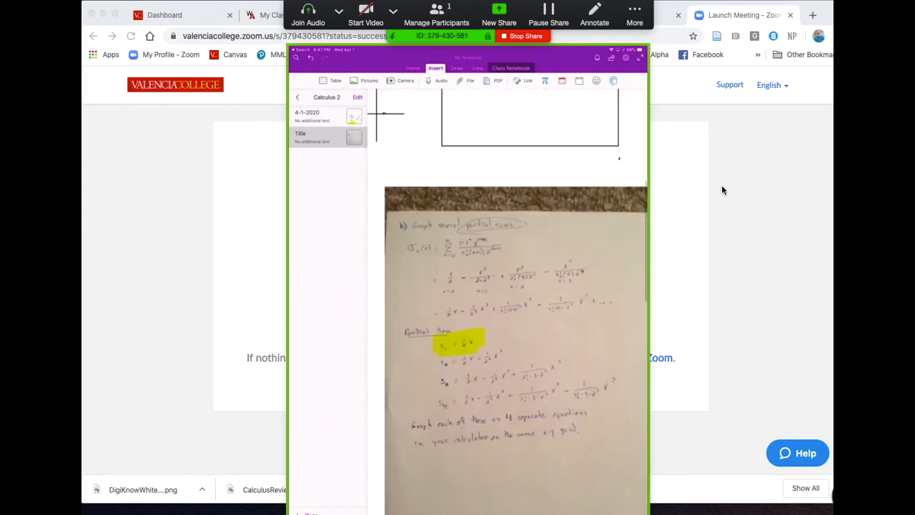
scroll("down", 3)
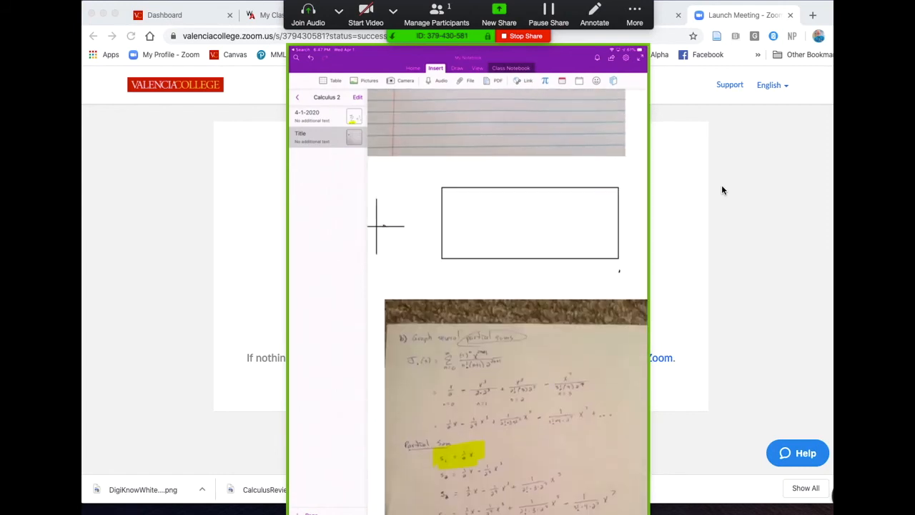
scroll("down", 3)
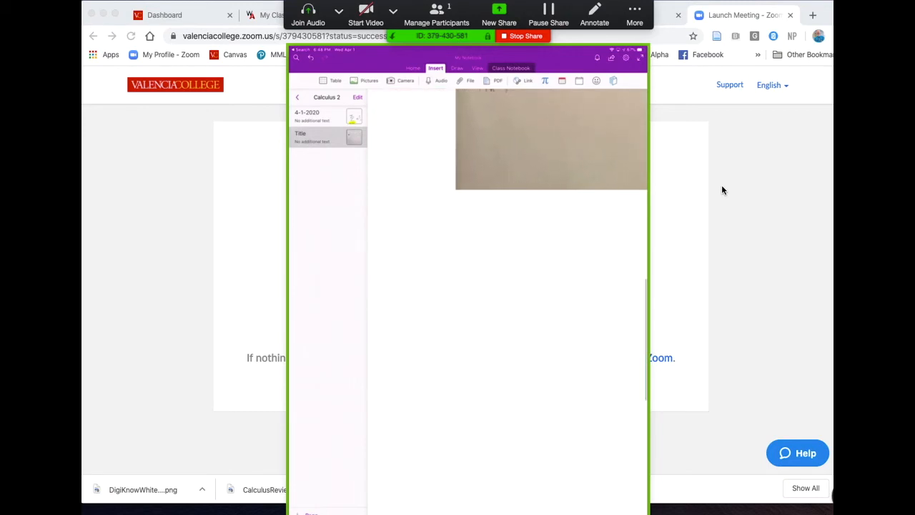
- Pick a pen and draw several wavy ink lines in the blank space below the worksheet photo
left_click(457, 68)
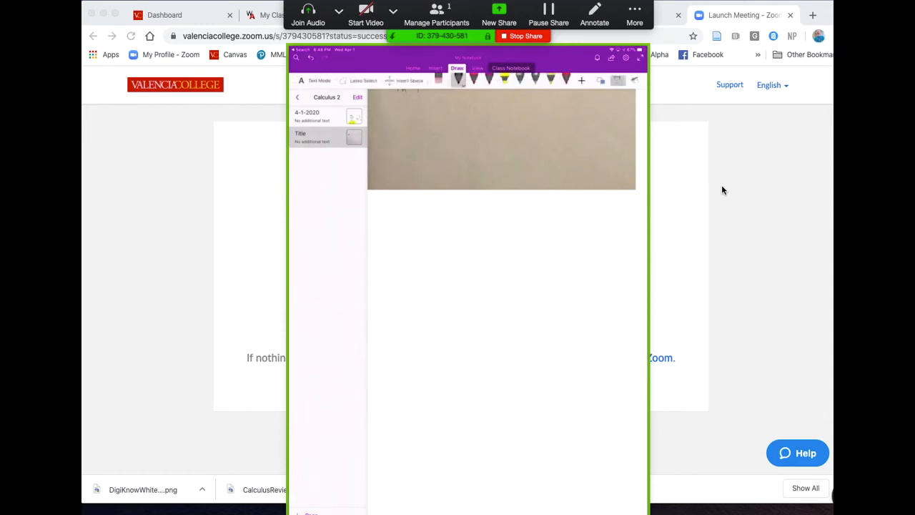
left_click(458, 78)
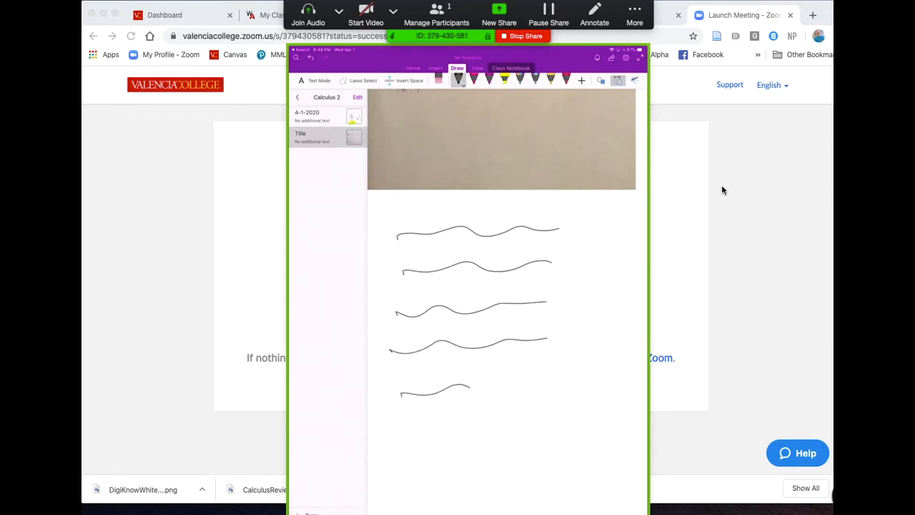
scroll("up", 3)
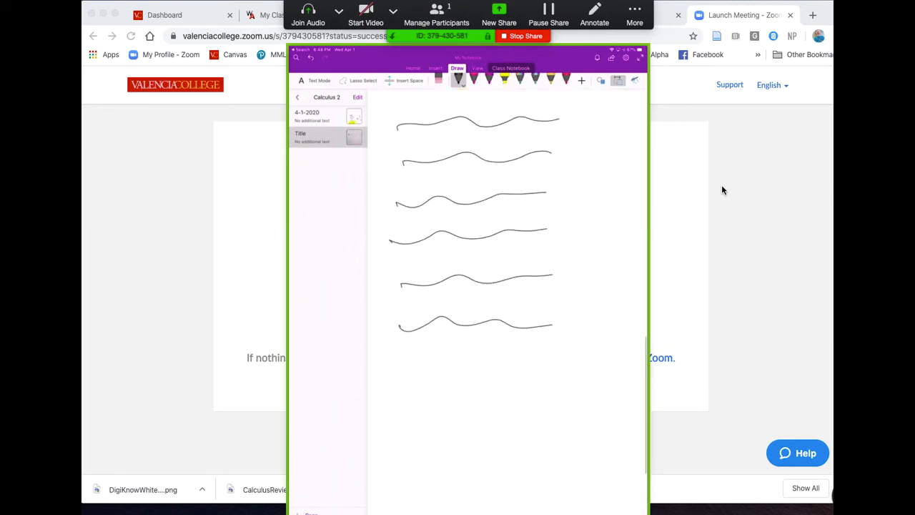
scroll("up", 3)
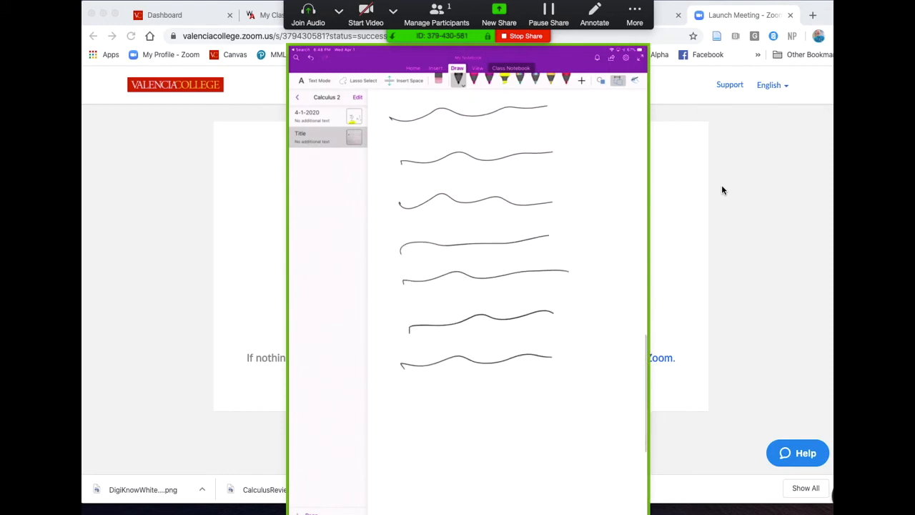
scroll("up", 3)
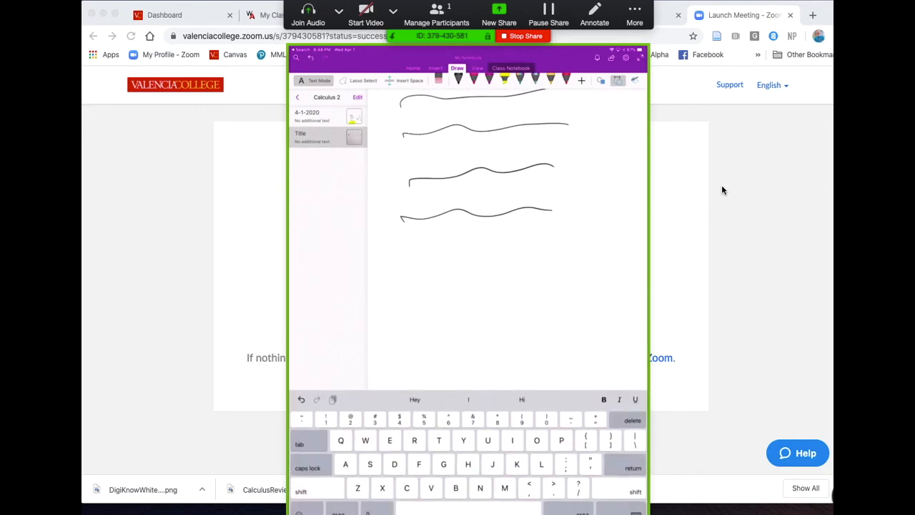
- Type the word Yes, then drag it further right beneath the wavy ink lines
type("Yr")
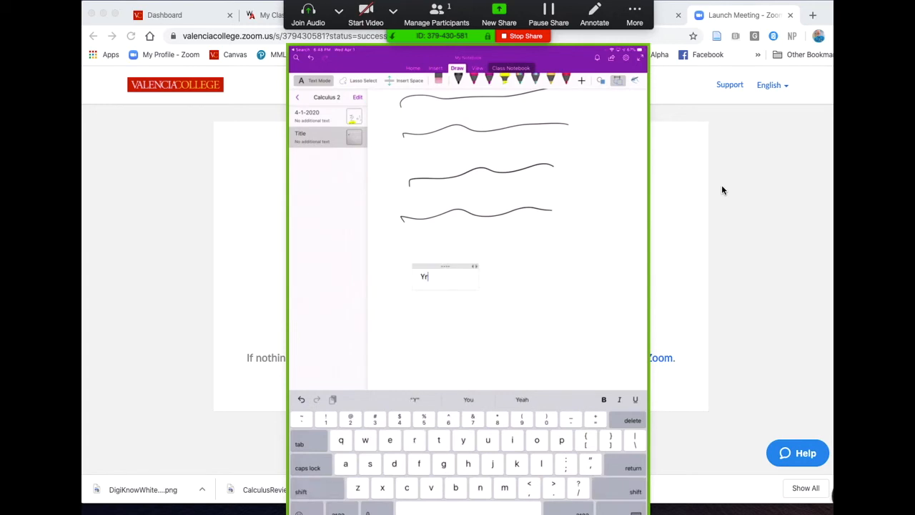
type("es")
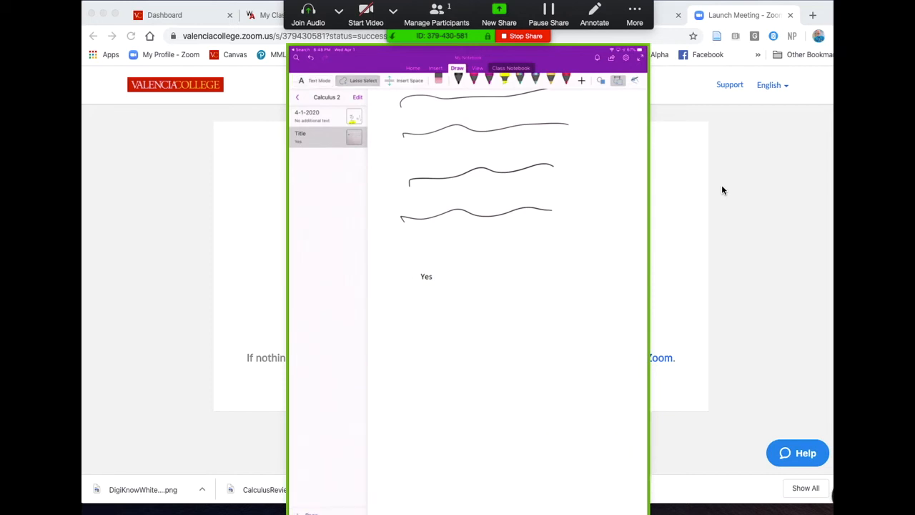
left_click(425, 276)
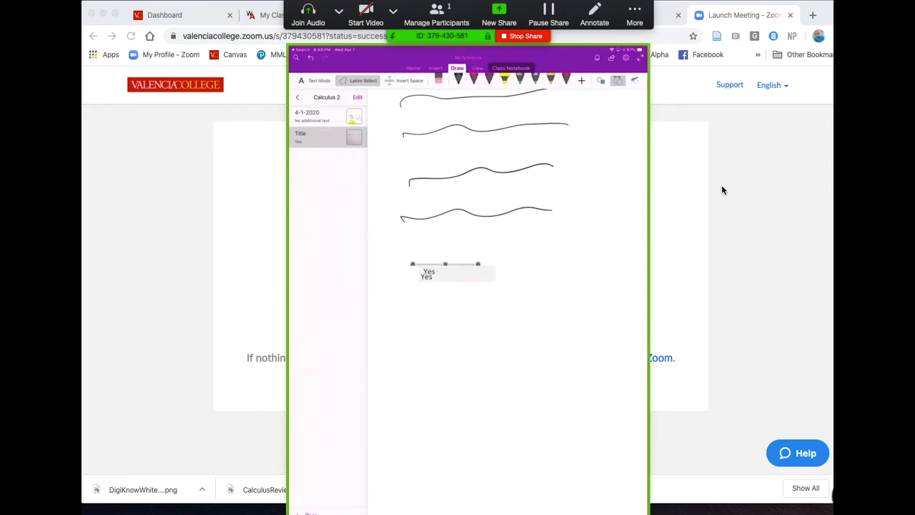
left_click_drag(429, 273, 526, 243)
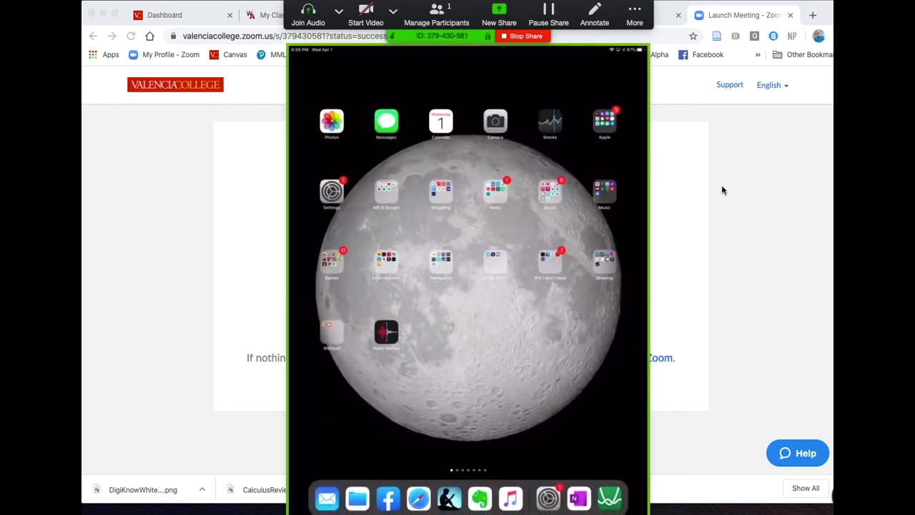
- Search Spotlight for 'one' from the home screen before bringing up the app switcher
type("one")
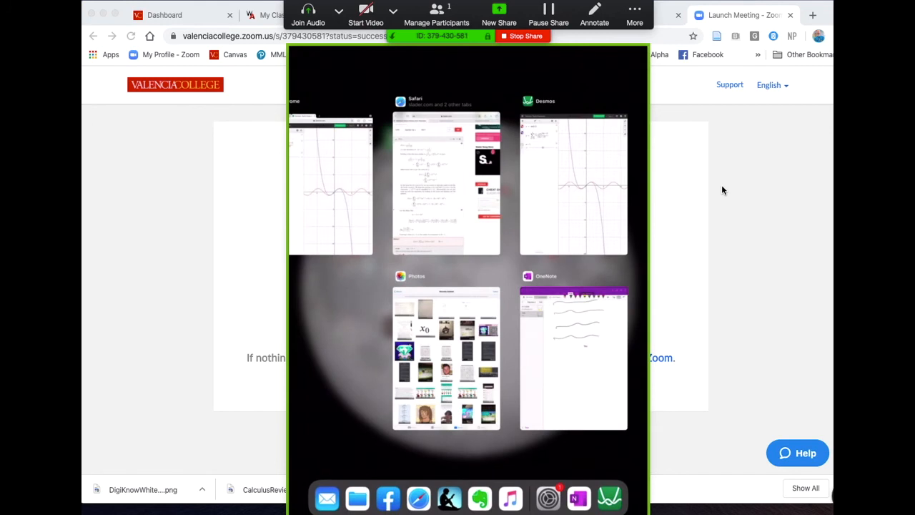
- Return to OneNote, start inserting a picture from the photo albums, then scroll the calculus solution in Safari
left_click(571, 357)
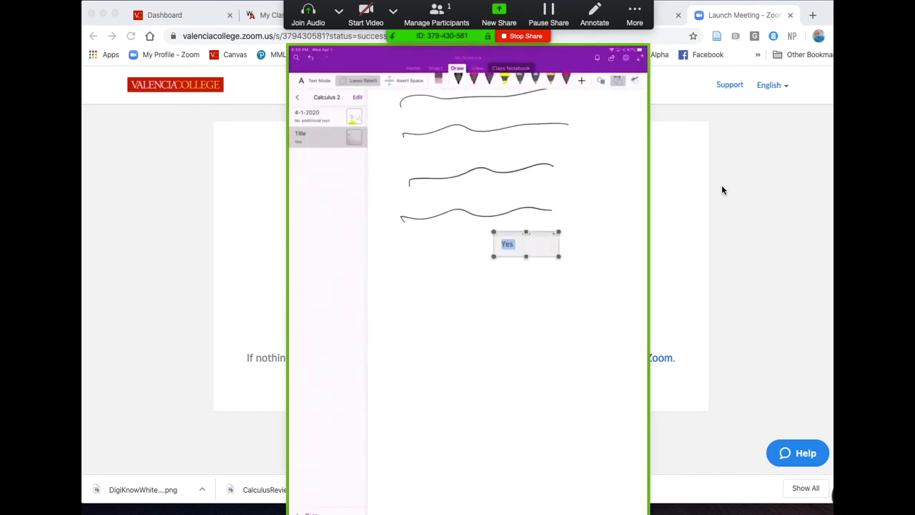
left_click(434, 69)
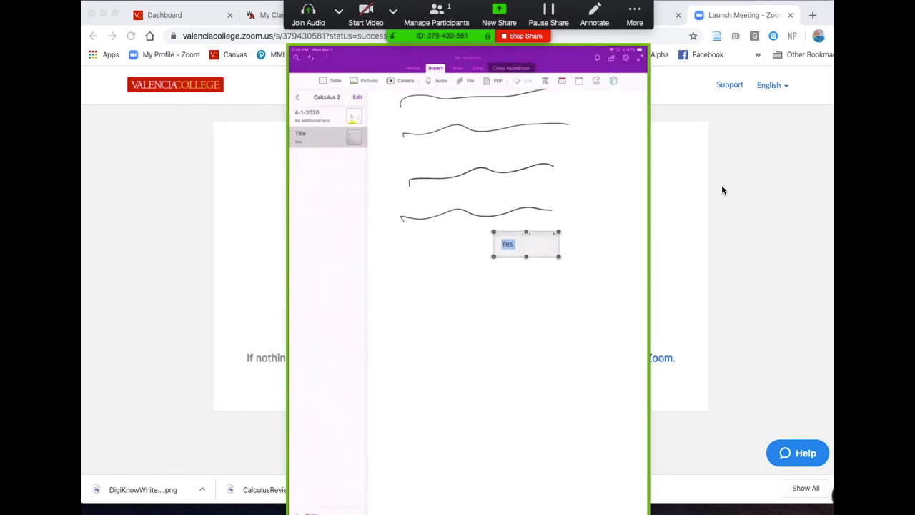
left_click(368, 80)
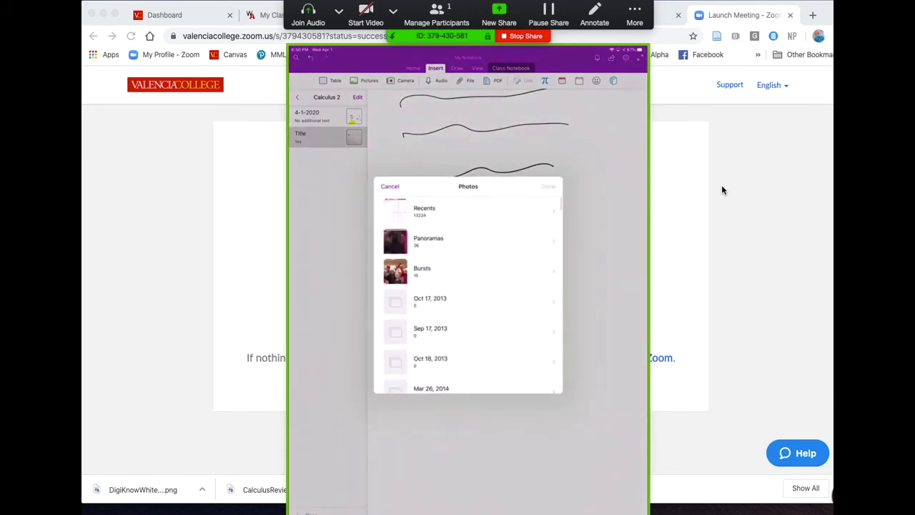
left_click(425, 209)
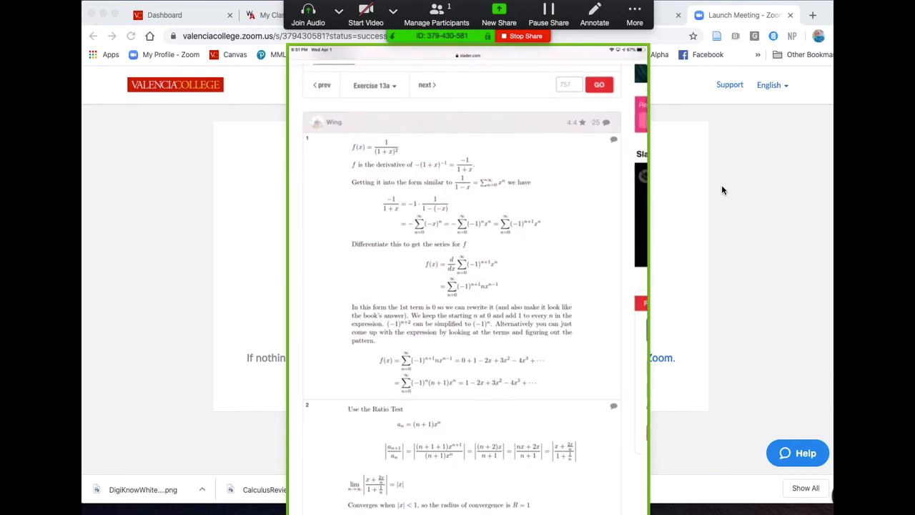
scroll("down", 3)
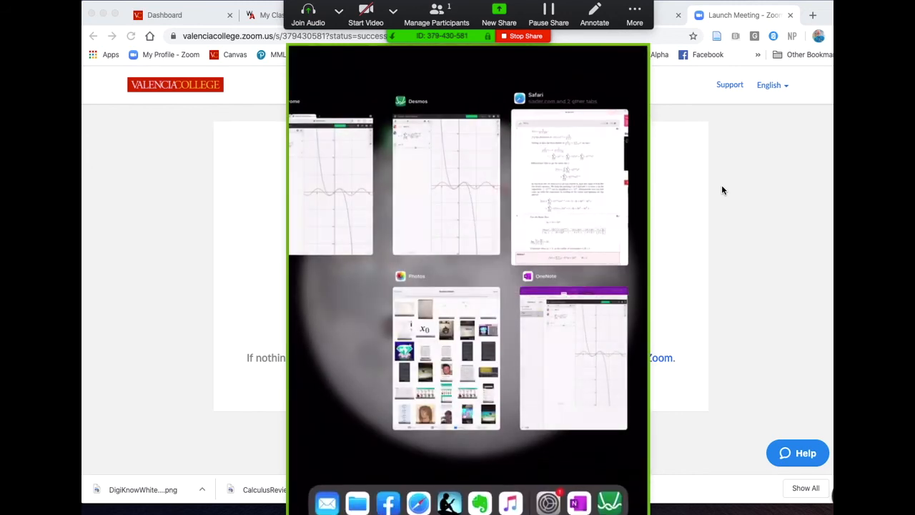
- Pick the OneNote card to return to the page with the ink lines and calculus window
left_click(572, 357)
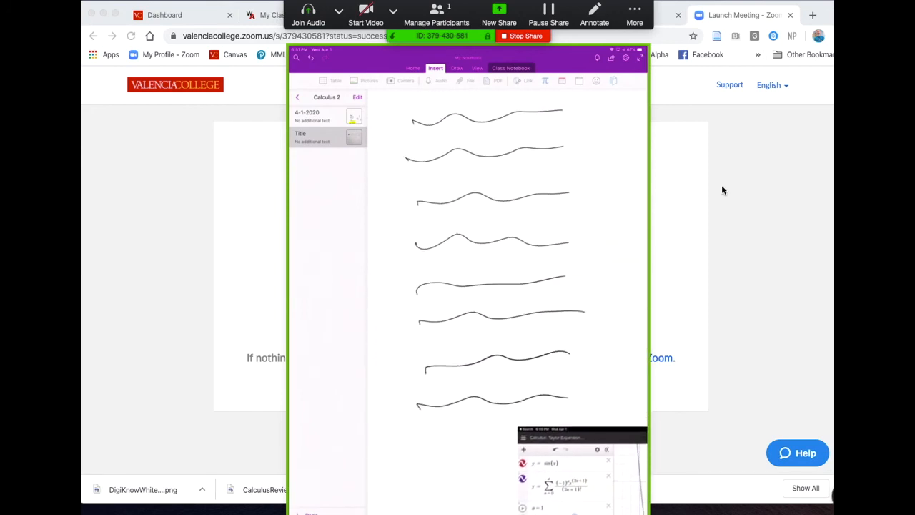
- Share the page via Send Copy of Page and choose Mail from the share sheet
left_click(612, 57)
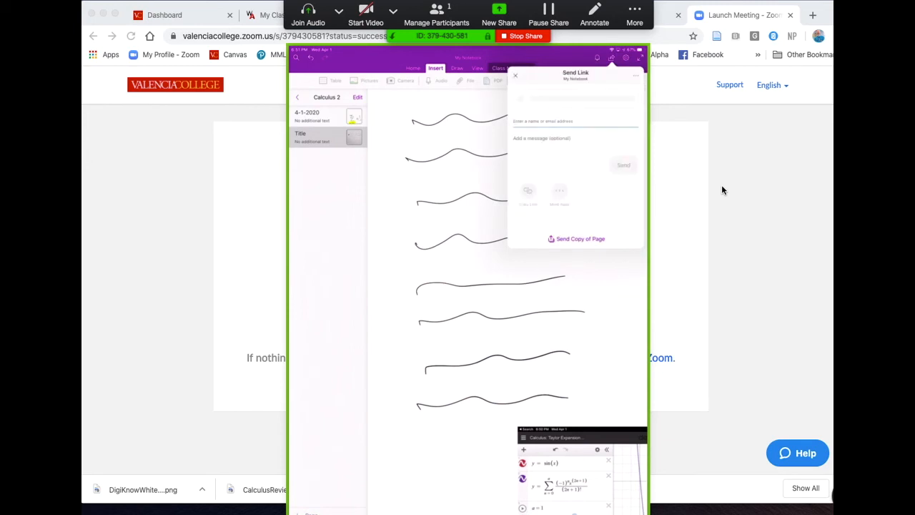
left_click(574, 239)
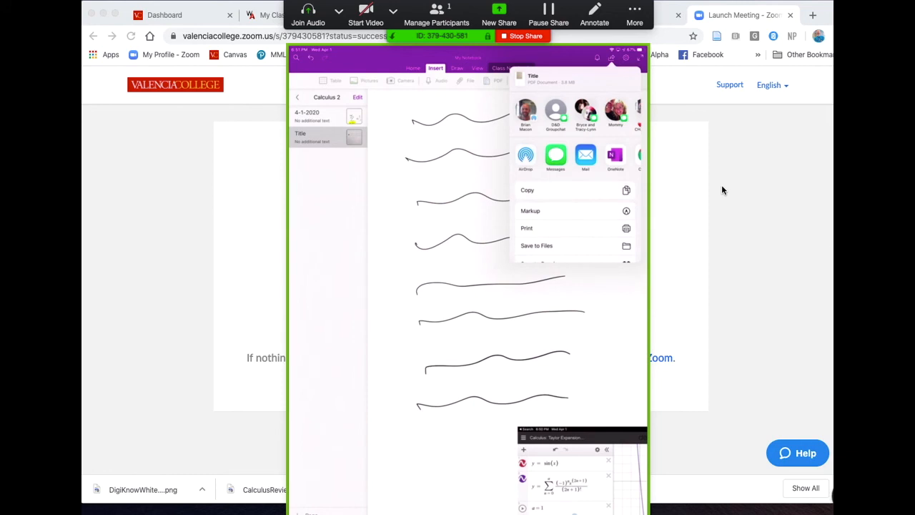
scroll("left", 3)
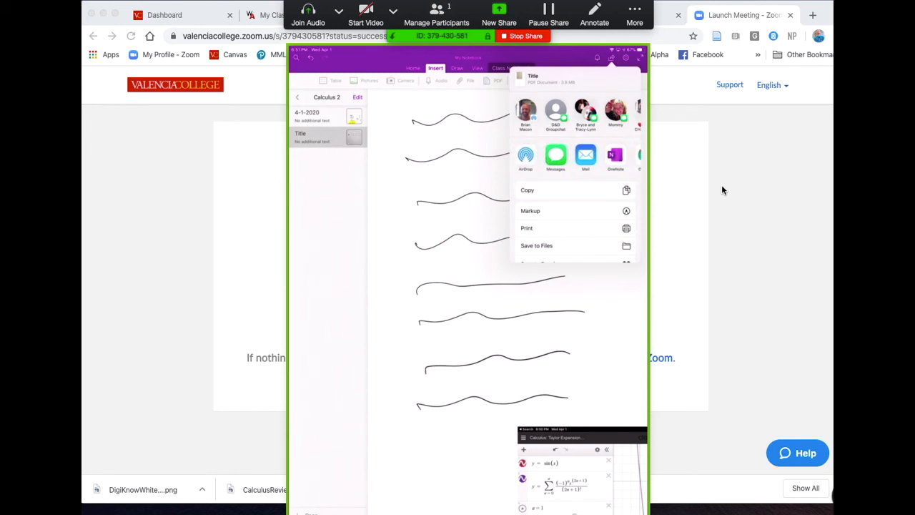
left_click(585, 155)
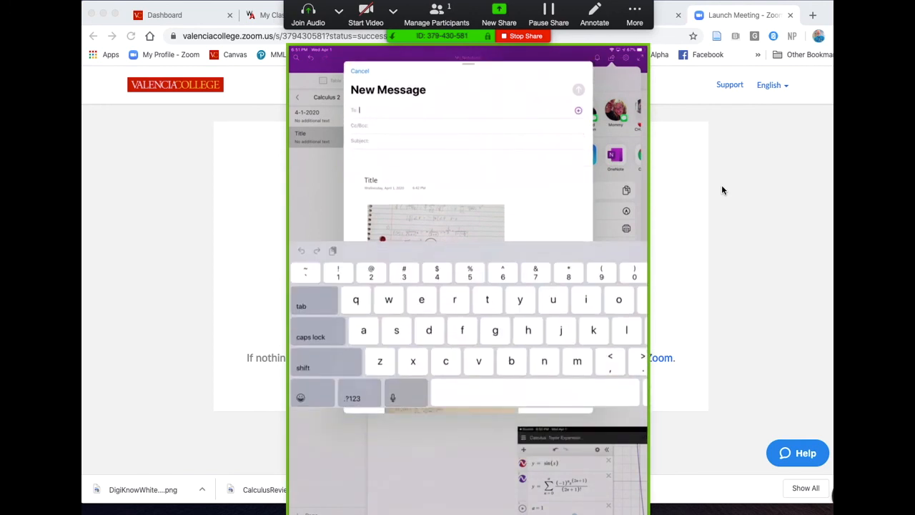
- Enter 'bma' in the To field and pick the suggested college recipient address
type("bma")
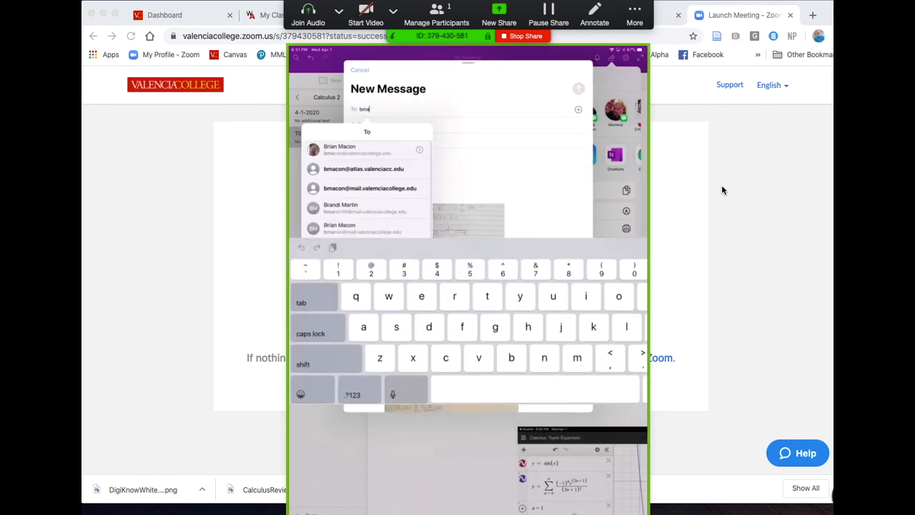
left_click(339, 148)
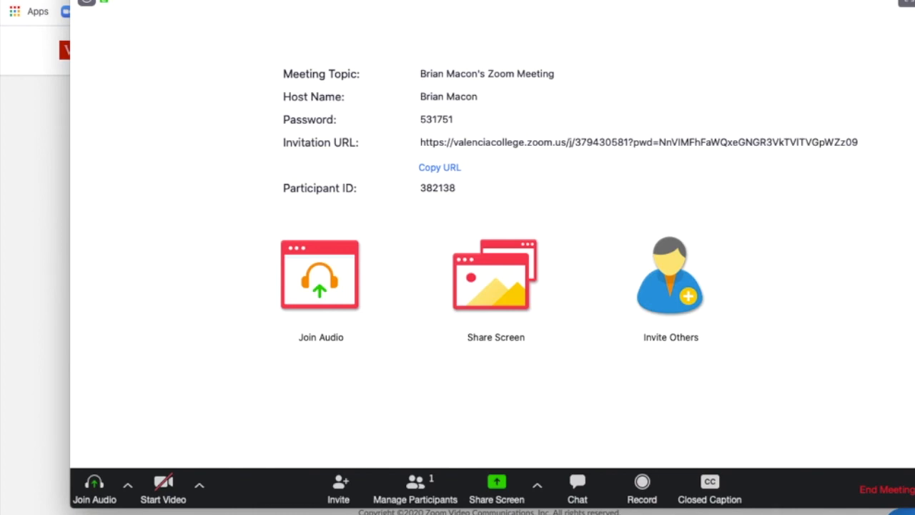
mouse_move(520, 42)
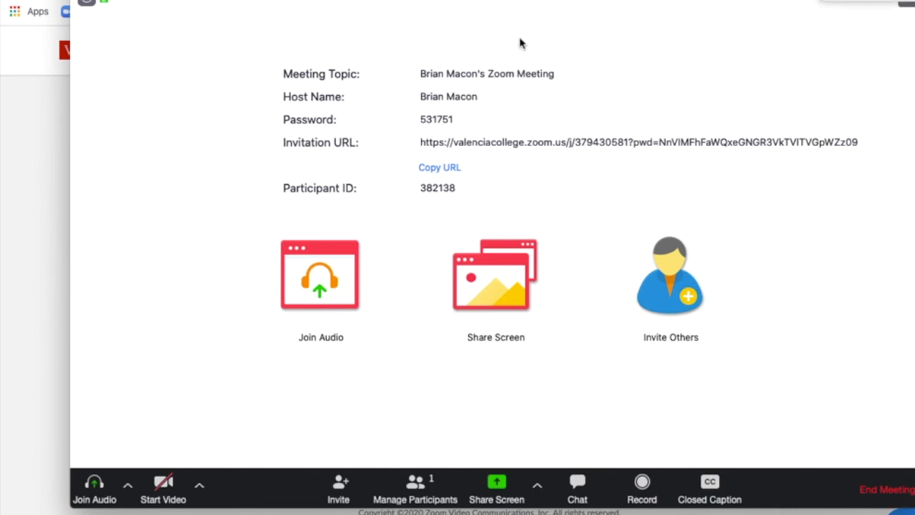
mouse_move(412, 174)
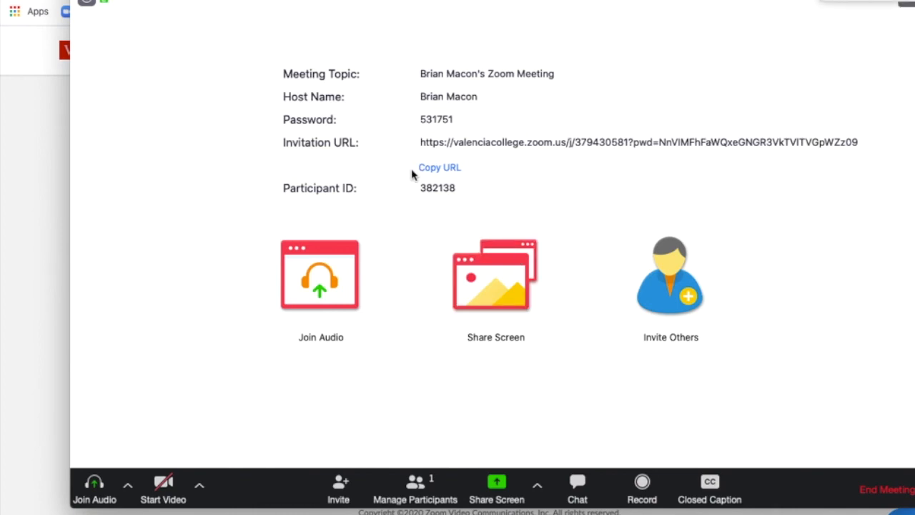
mouse_move(494, 294)
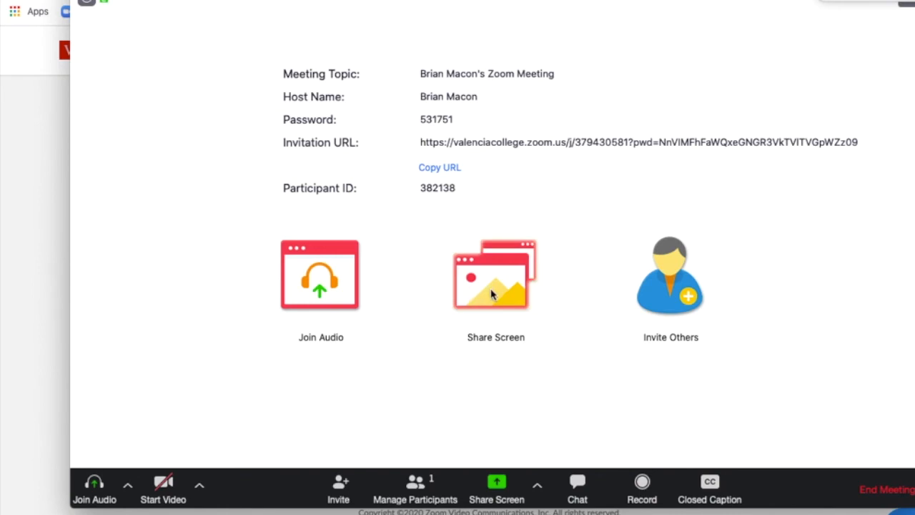
- Share Screen with the iPhone/iPad via AirPlay option and start mirroring into the meeting
left_click(496, 489)
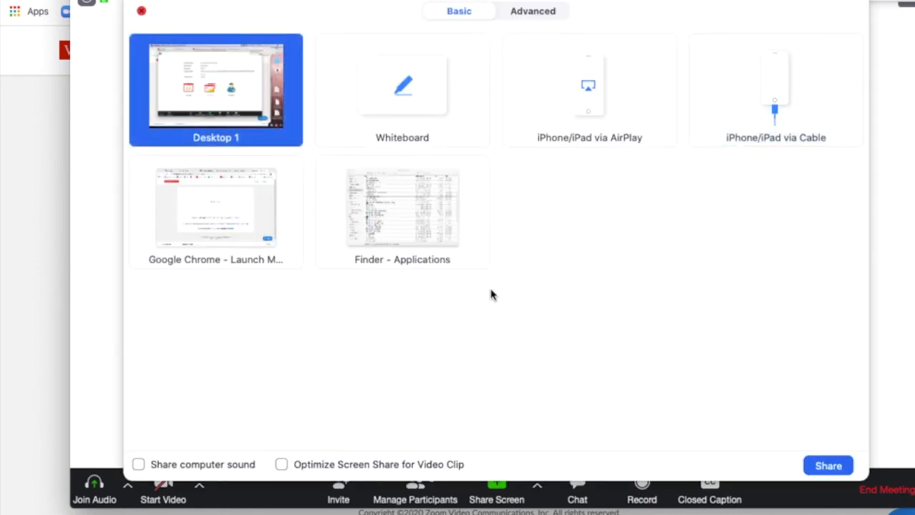
left_click(589, 88)
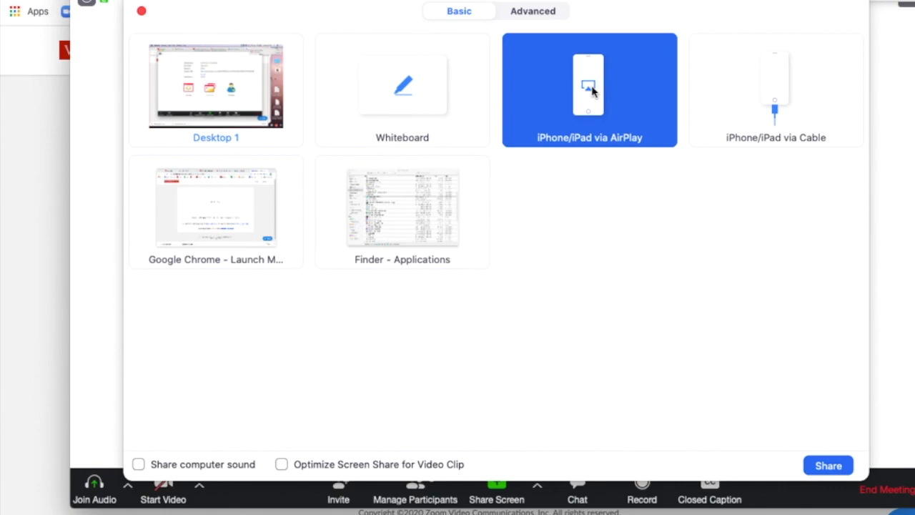
mouse_move(827, 466)
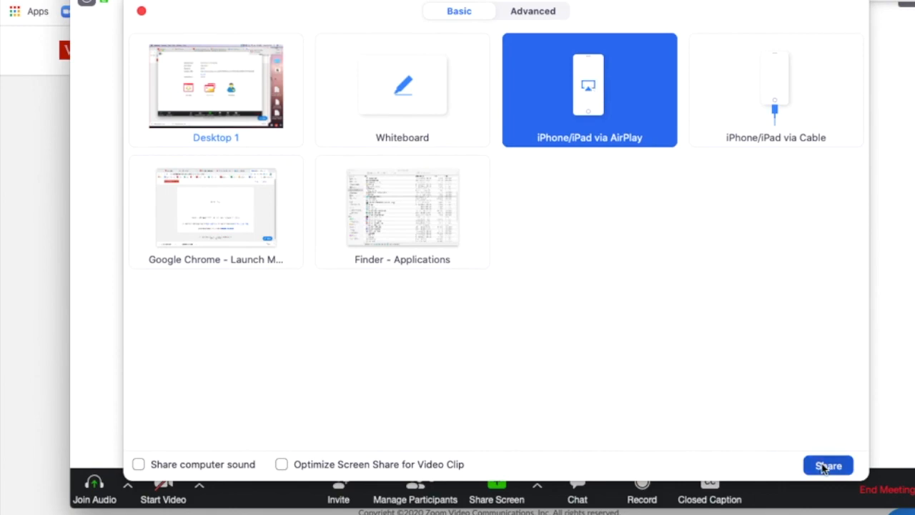
left_click(827, 466)
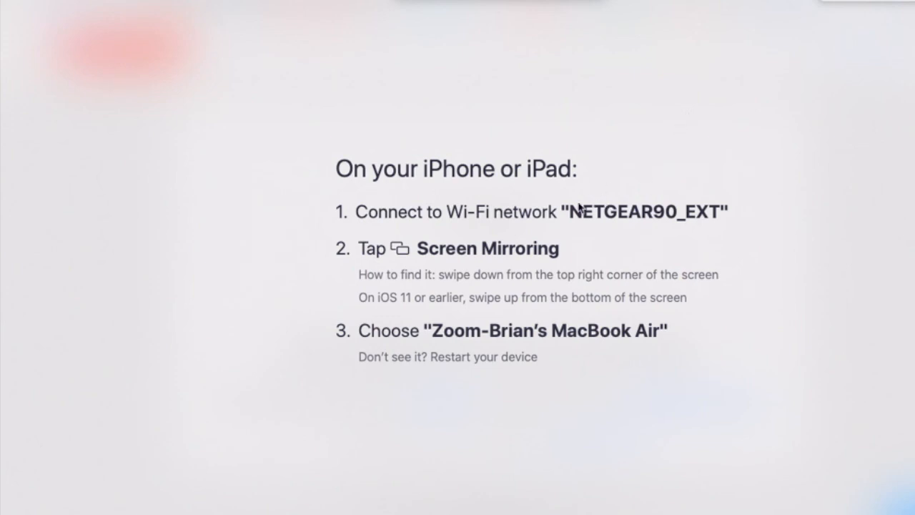
mouse_move(628, 177)
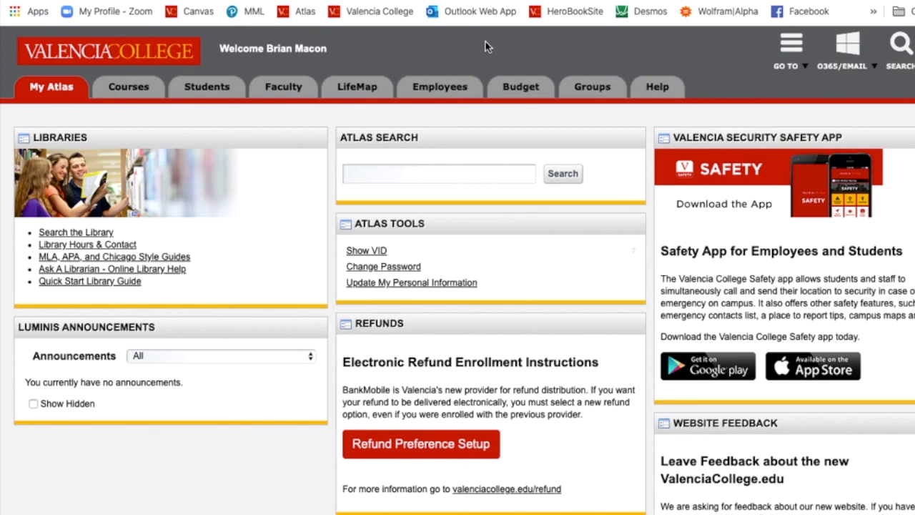
mouse_move(556, 56)
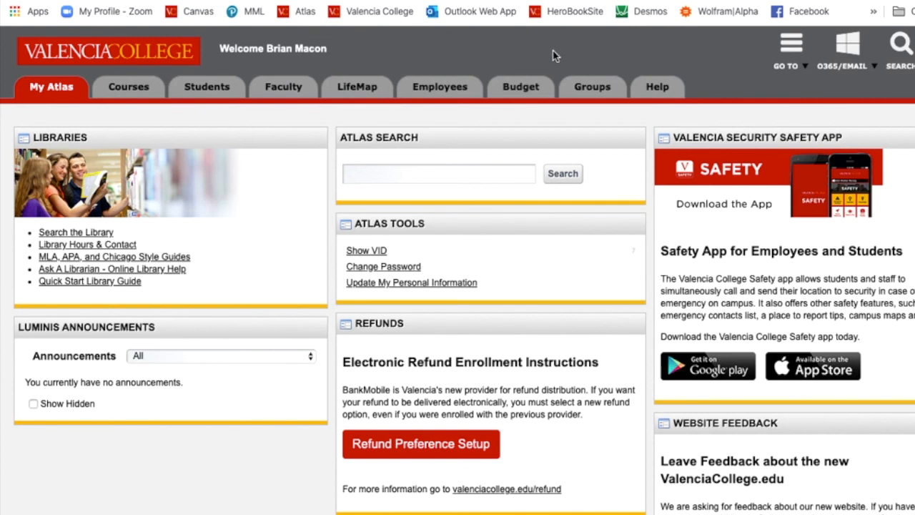
- Expand Atlas's O365/Email menu listing Webmail, Atlas Email and Office 365
left_click(846, 50)
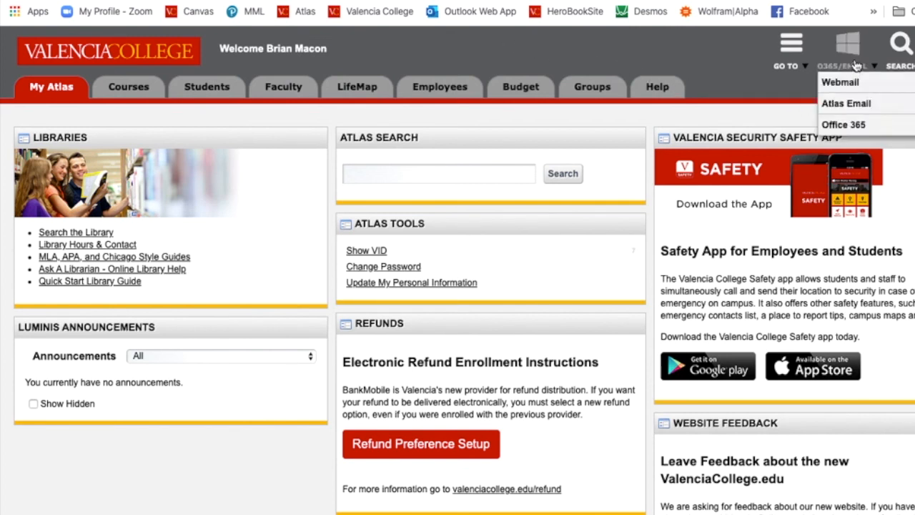
mouse_move(857, 50)
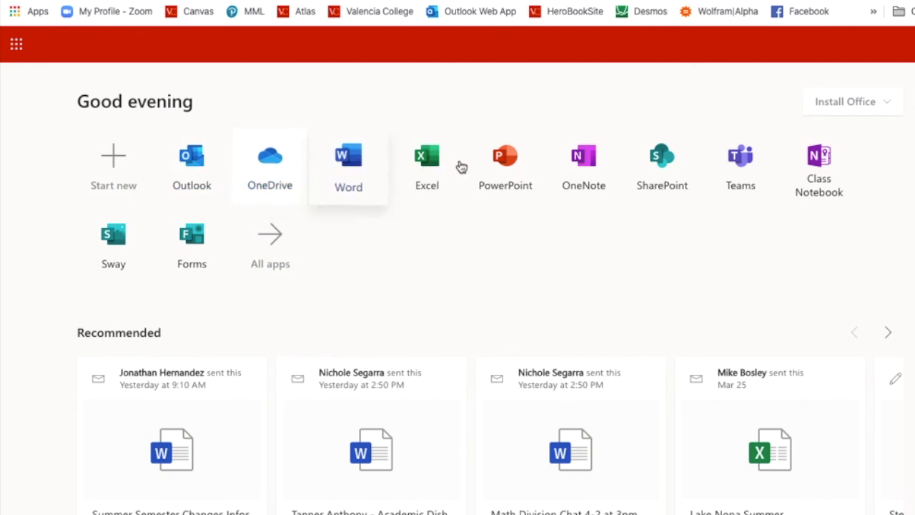
mouse_move(583, 160)
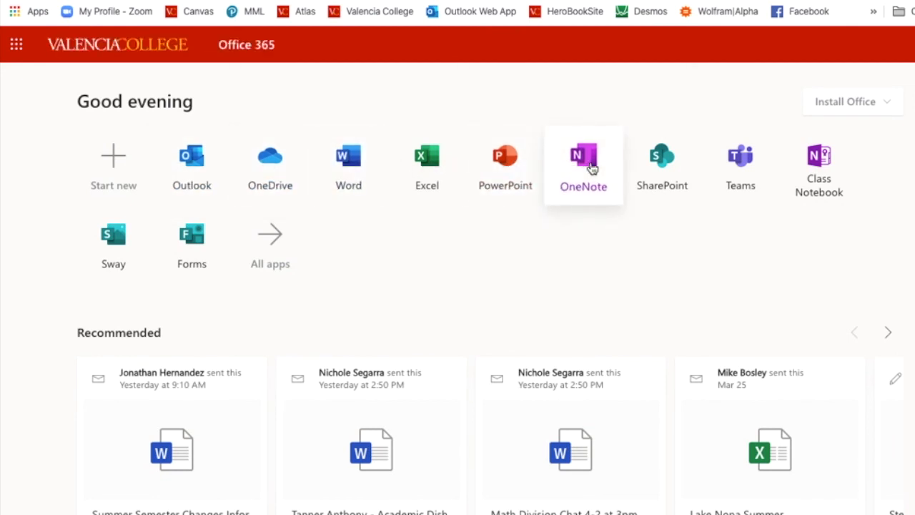